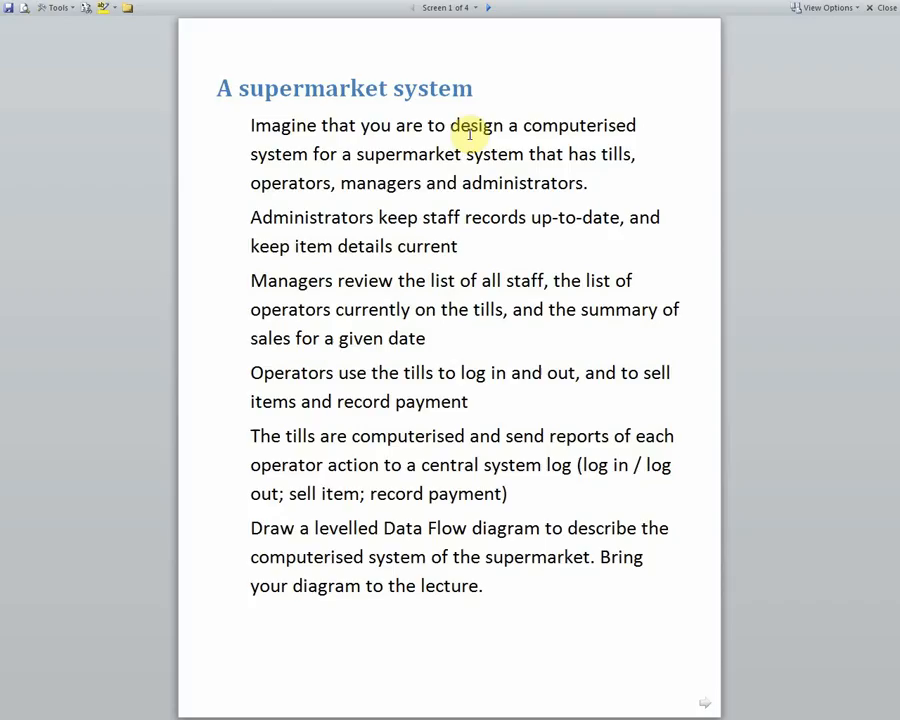
mouse_move(345, 217)
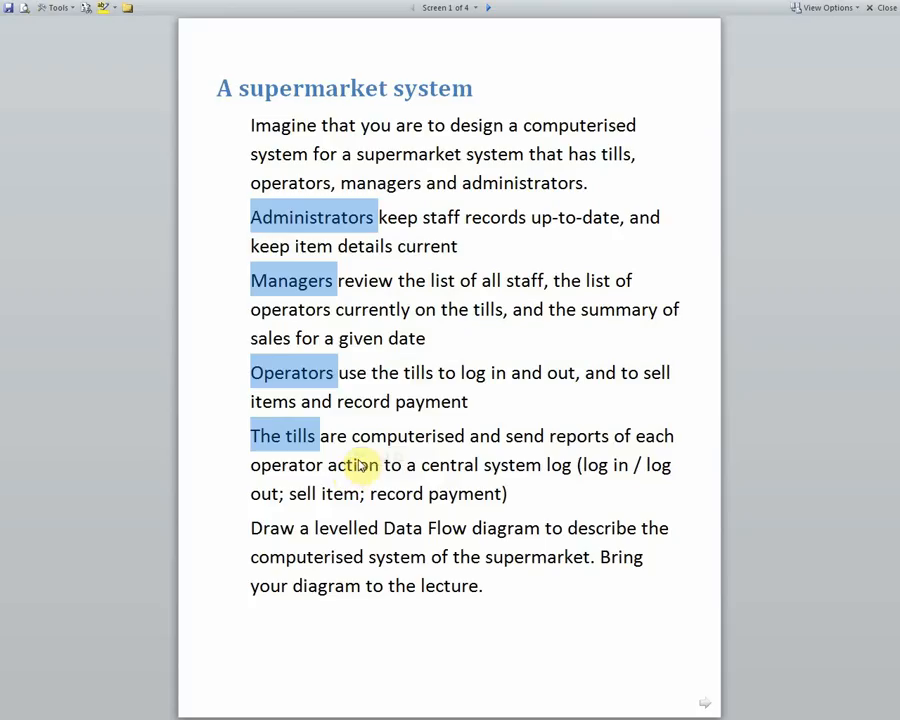
mouse_move(335, 231)
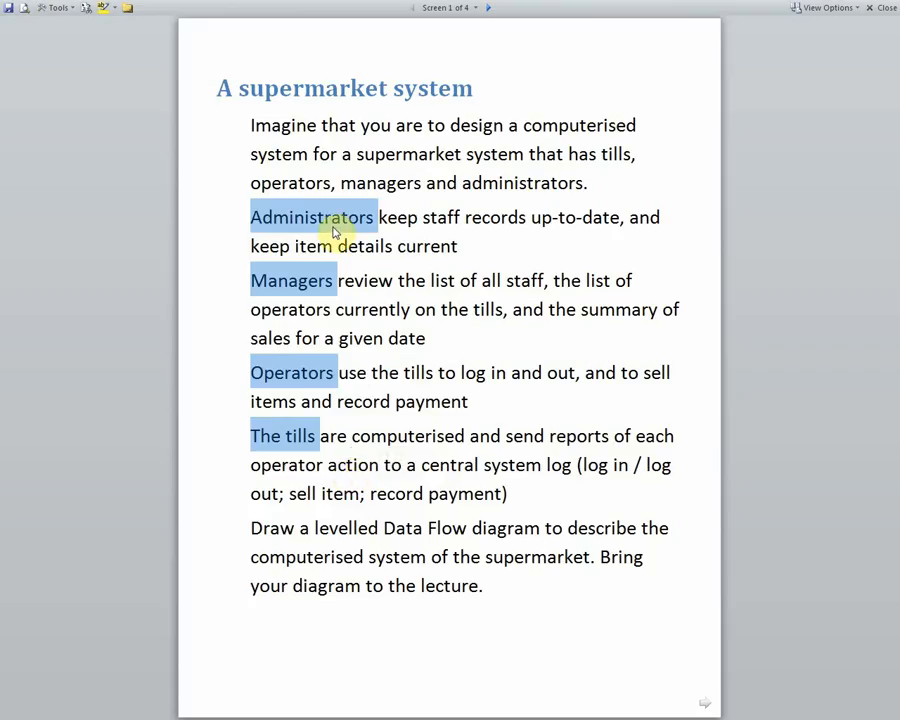
Step: Mark 'keep staff records' in the brief, then finish the Add staff and Staff store links
left_click(395, 217)
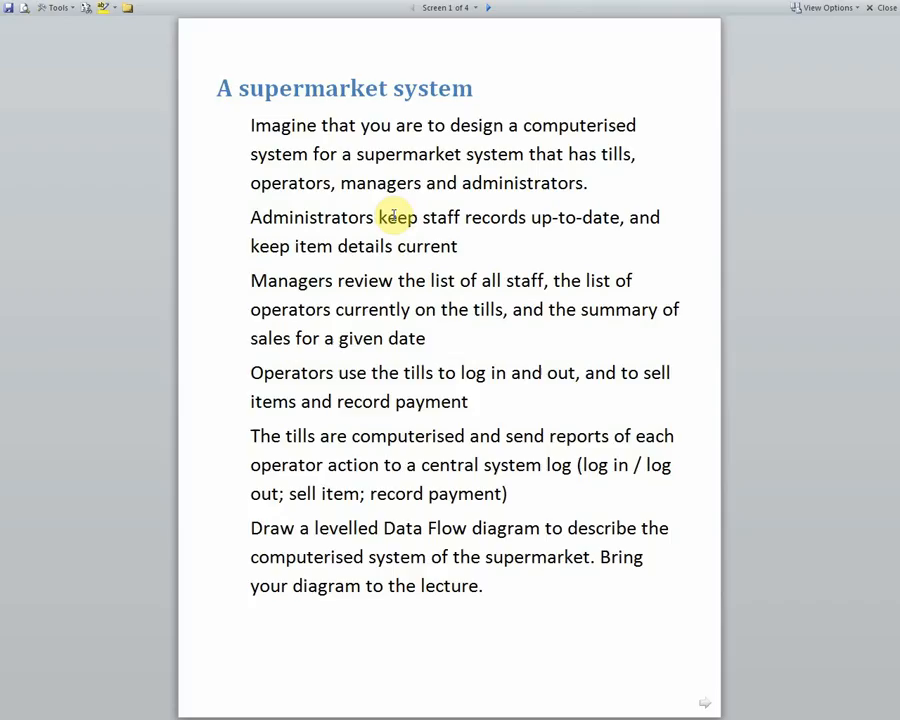
left_click_drag(378, 217, 528, 217)
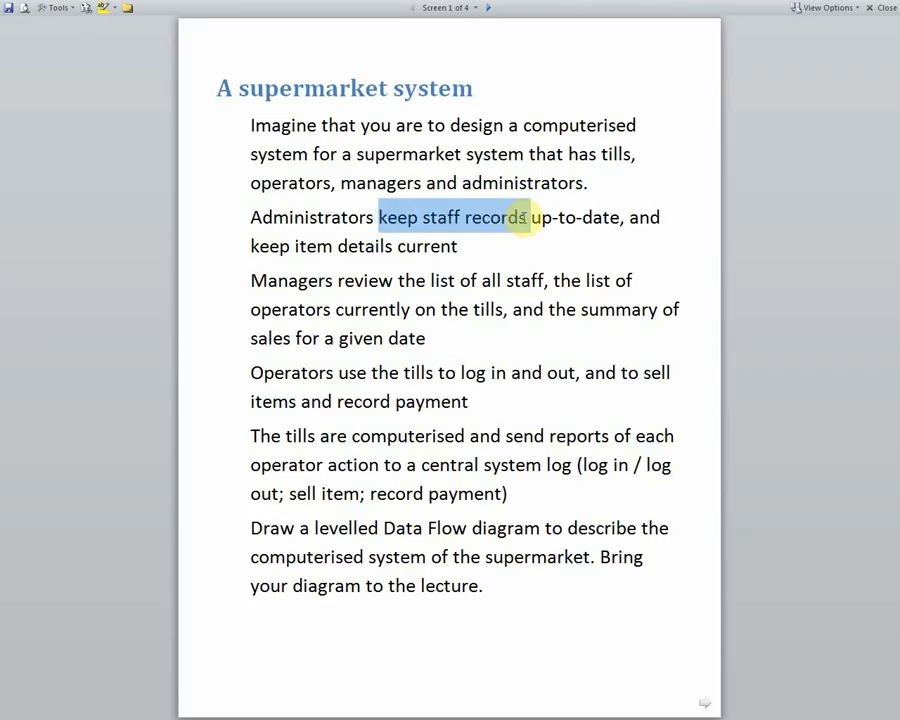
left_click_drag(520, 217, 620, 217)
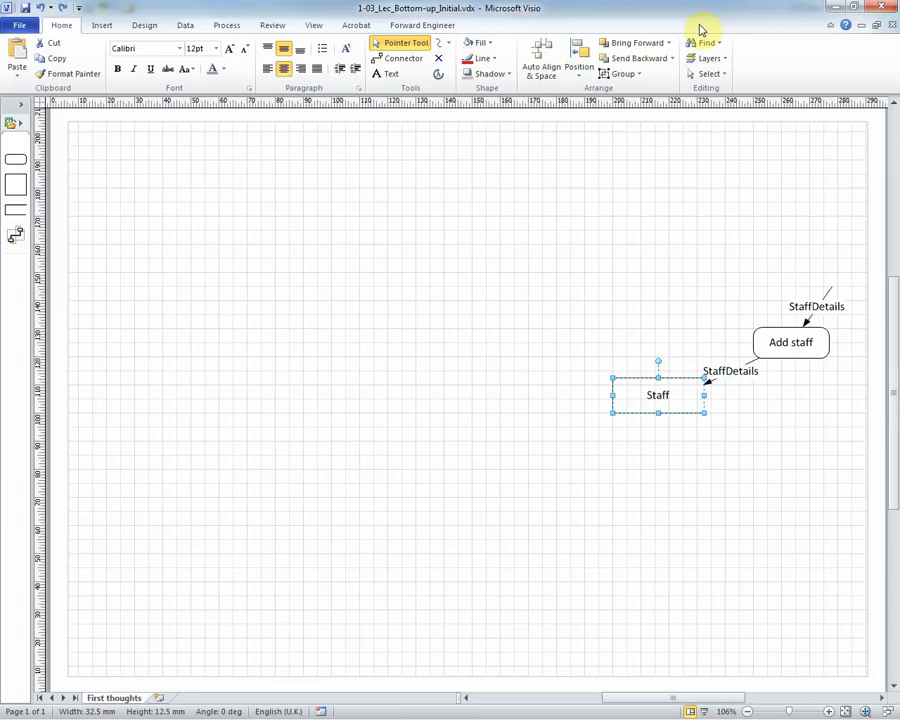
left_click(738, 446)
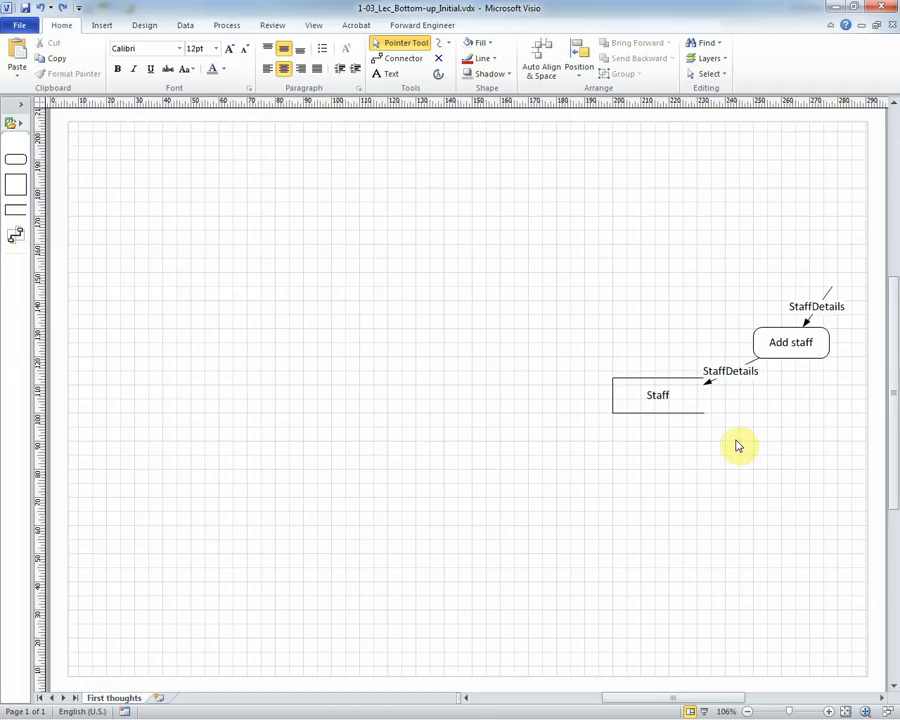
mouse_move(800, 389)
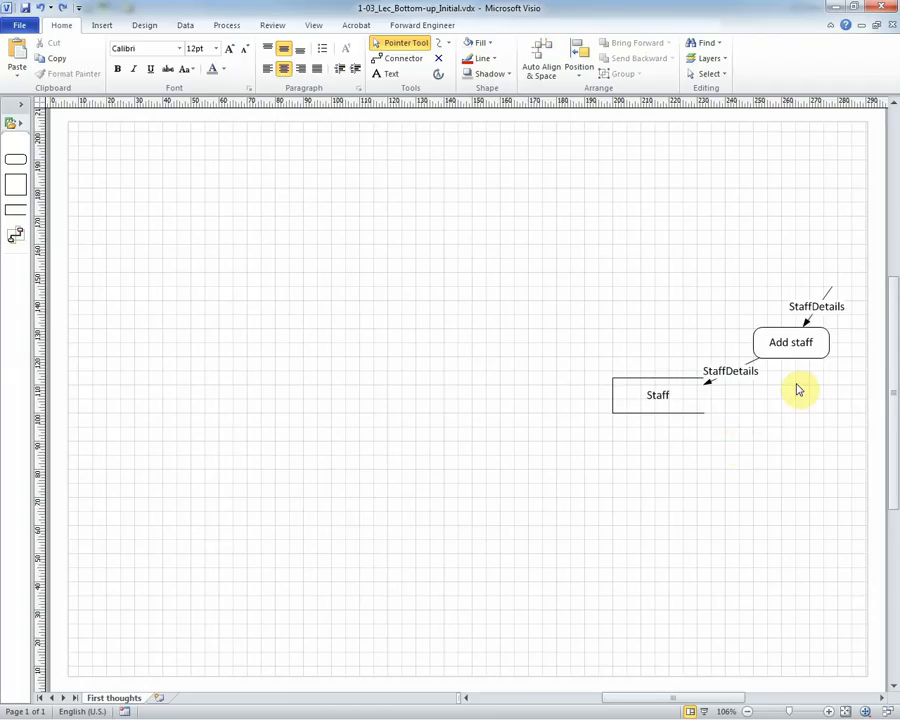
mouse_move(840, 295)
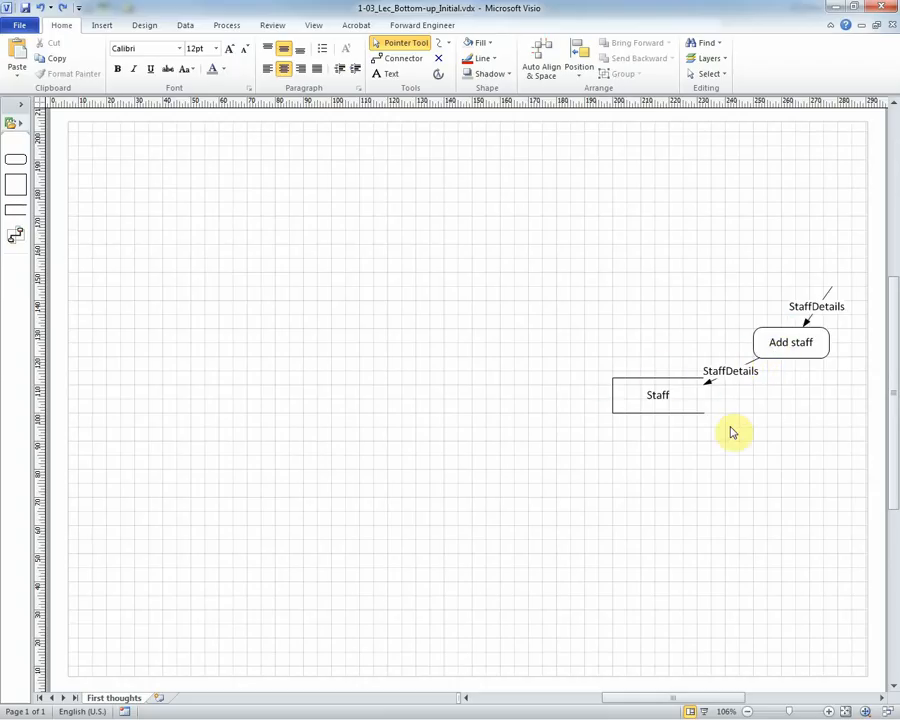
mouse_move(733, 480)
type("Delete staff")
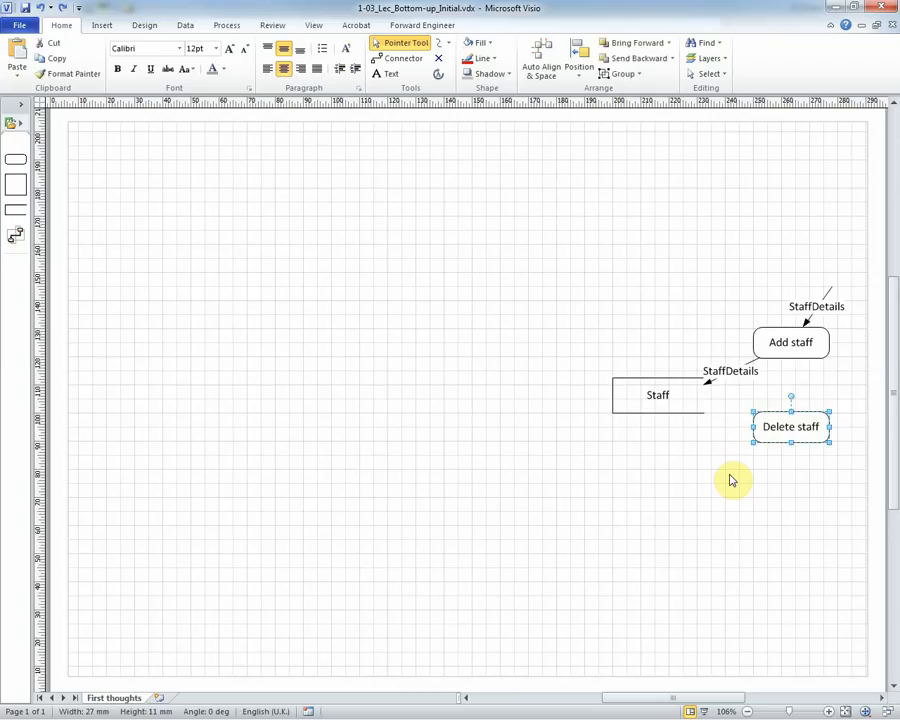
Step: Complete the Delete staff process with StaffID flowing in and on to Staff
left_click(730, 480)
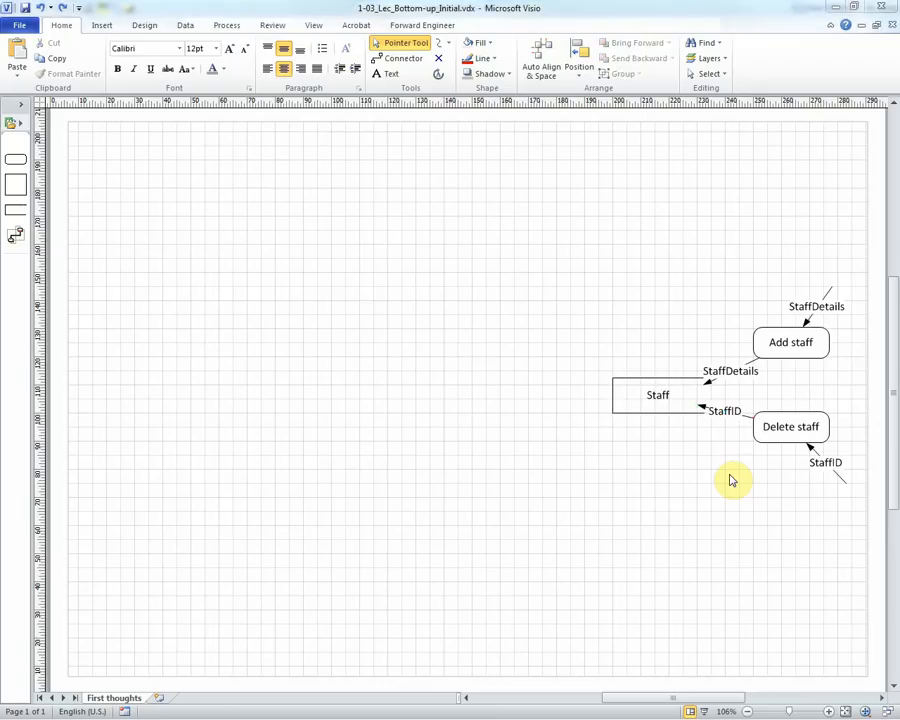
mouse_move(732, 481)
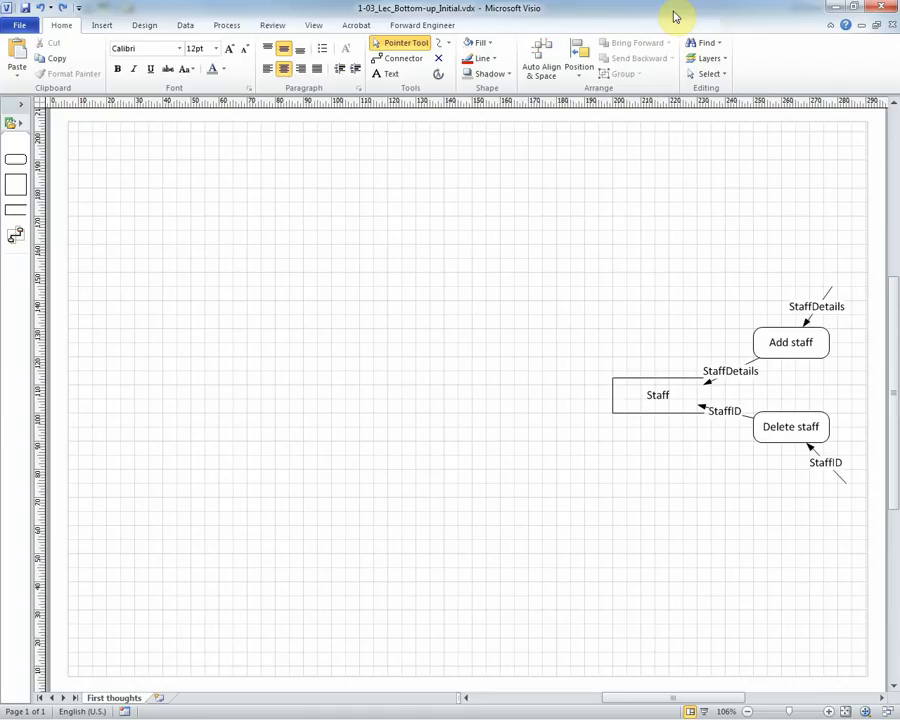
mouse_move(700, 273)
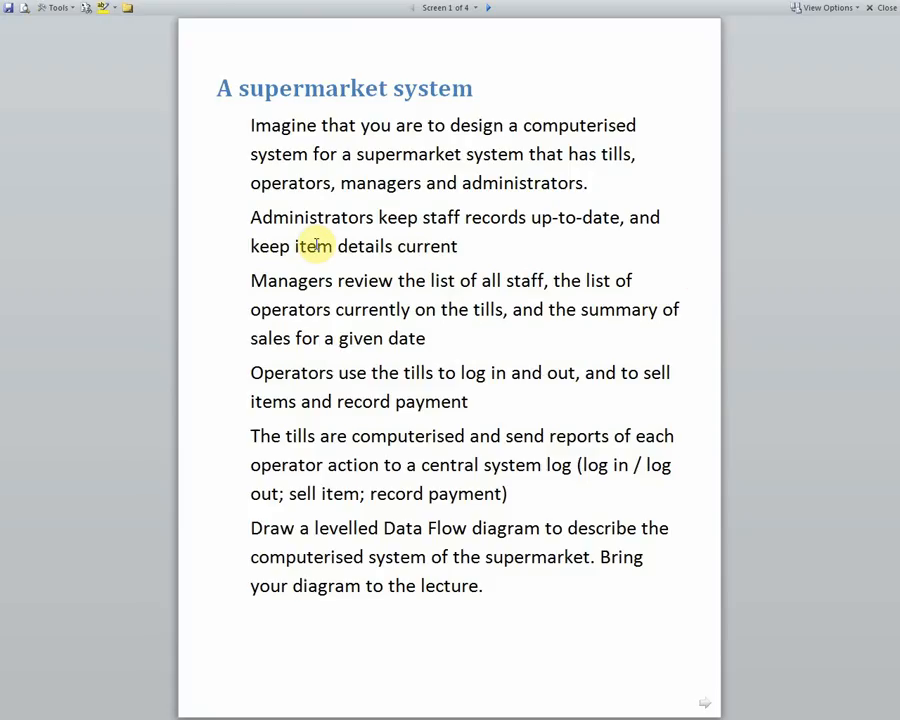
Step: Highlight the brief's phrase about keeping item details current
left_click_drag(250, 246, 457, 246)
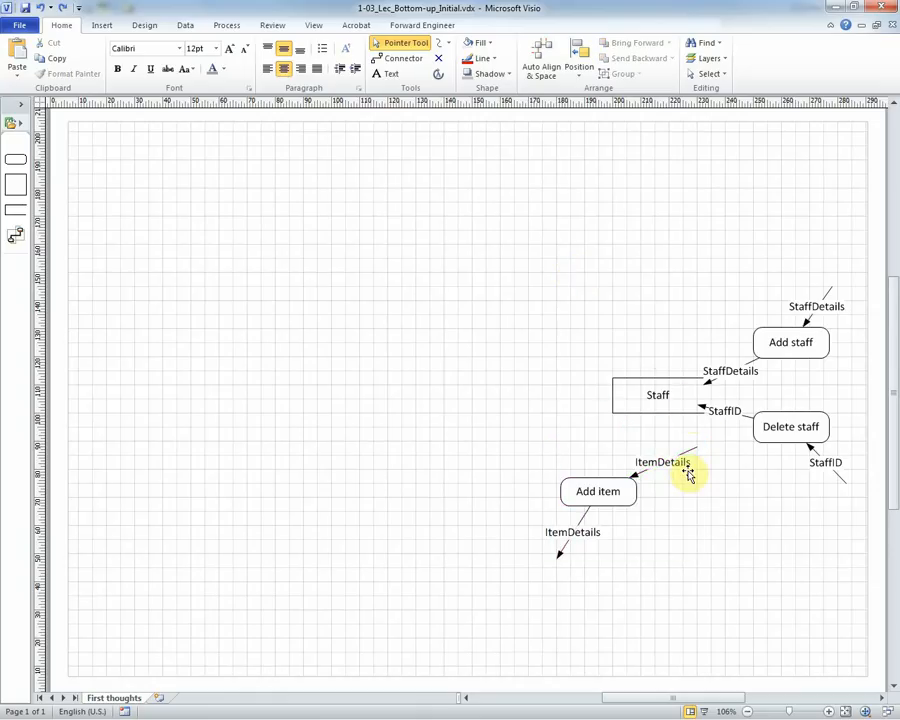
Step: Place the Items data store receiving ItemDetails from the Add item process
left_click(597, 491)
type("Items")
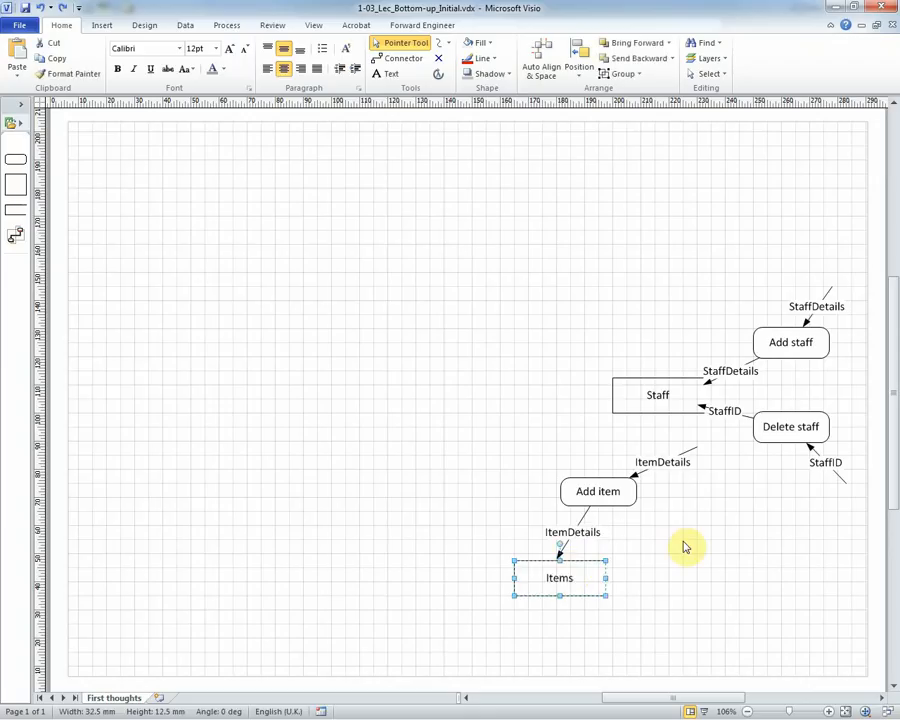
left_click(685, 547)
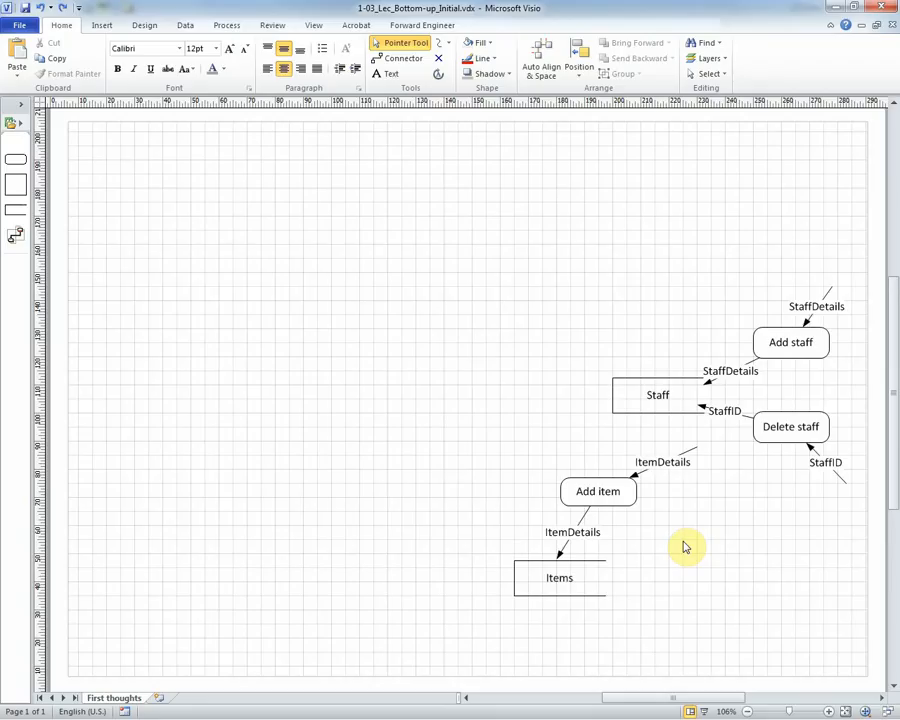
left_click(559, 578)
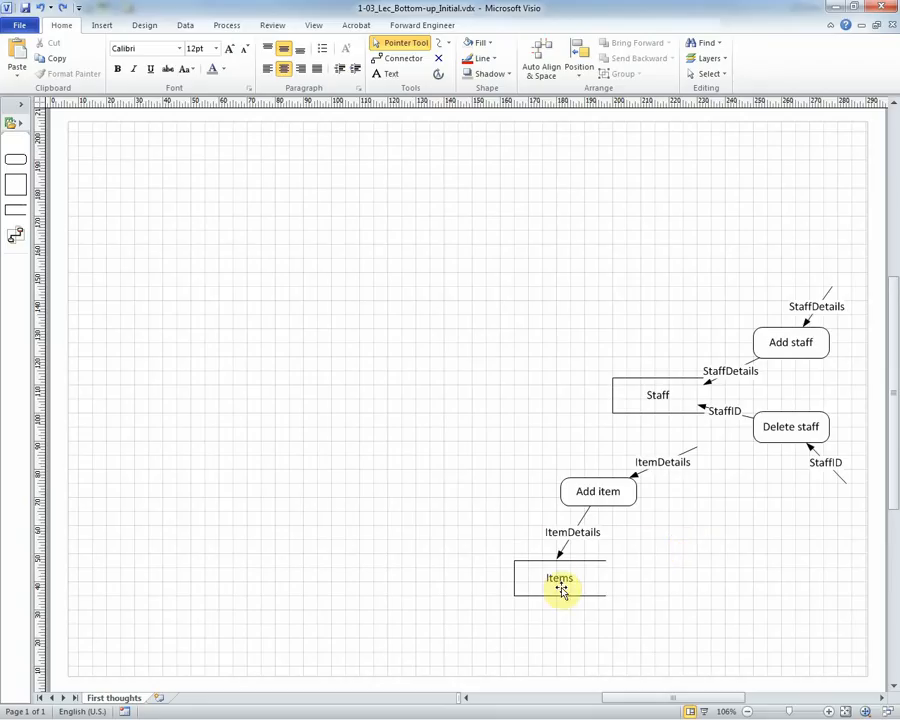
mouse_move(758, 576)
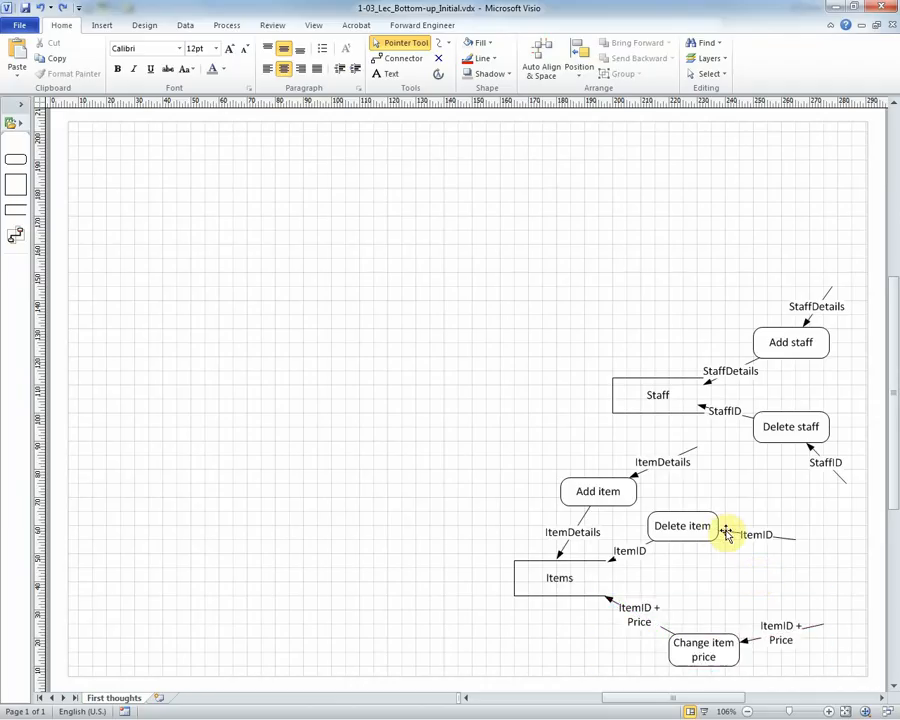
mouse_move(788, 540)
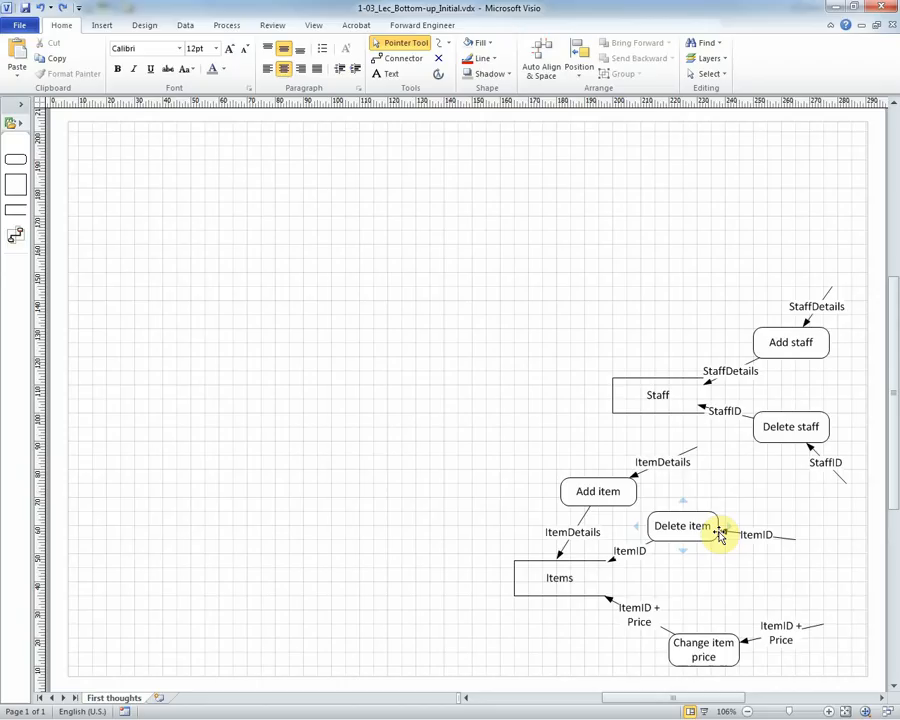
mouse_move(763, 581)
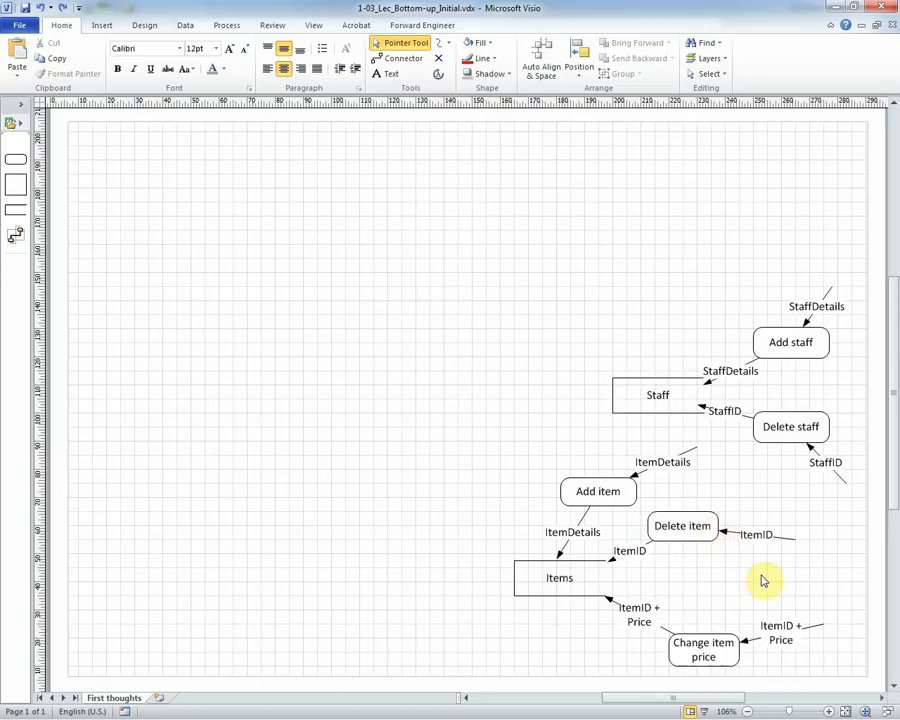
mouse_move(670, 560)
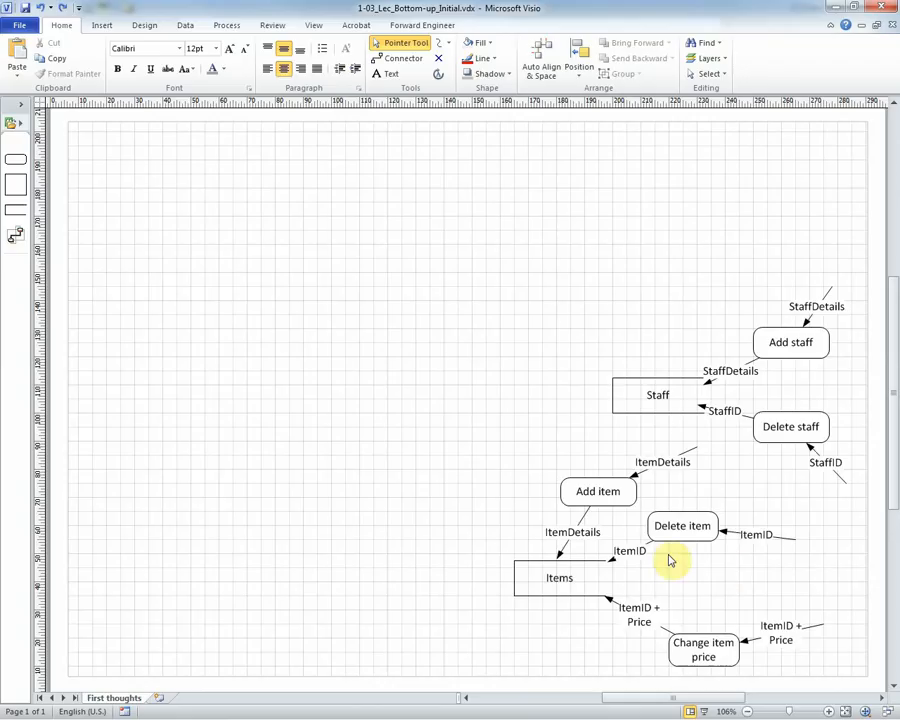
mouse_move(641, 630)
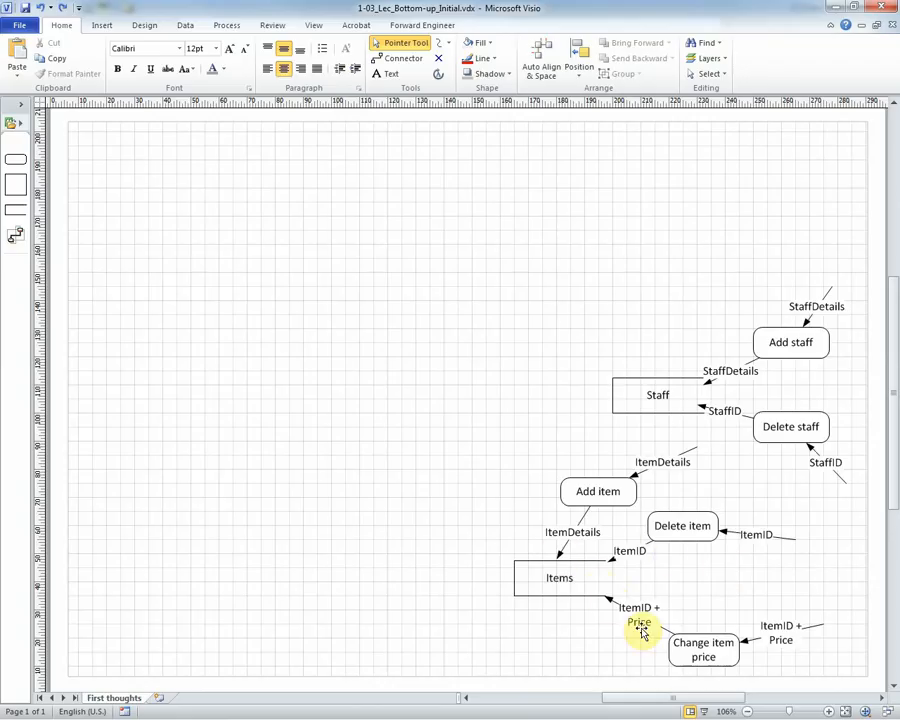
mouse_move(614, 574)
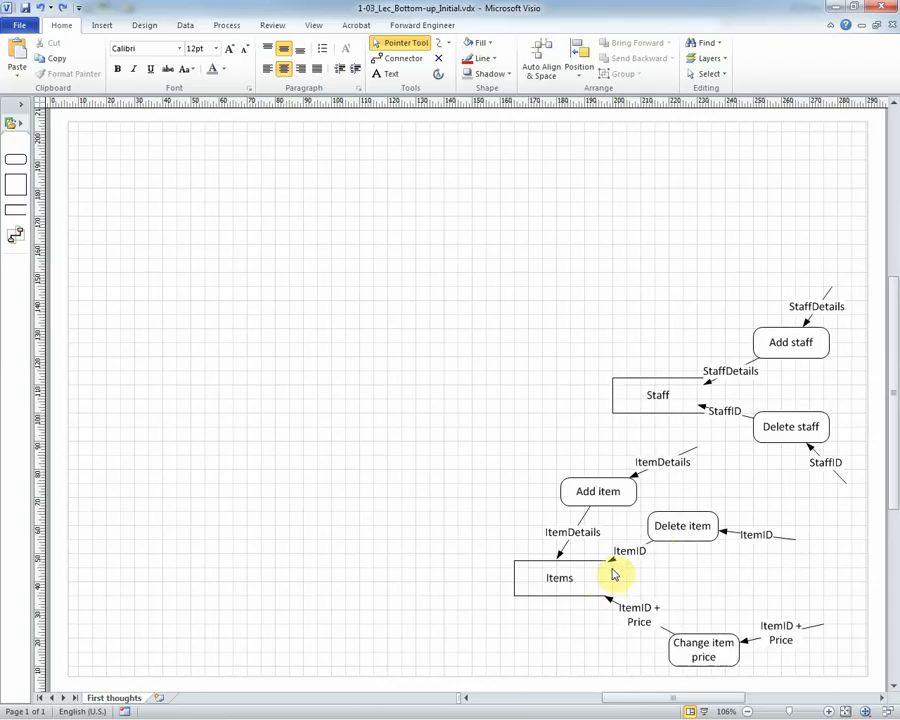
mouse_move(707, 600)
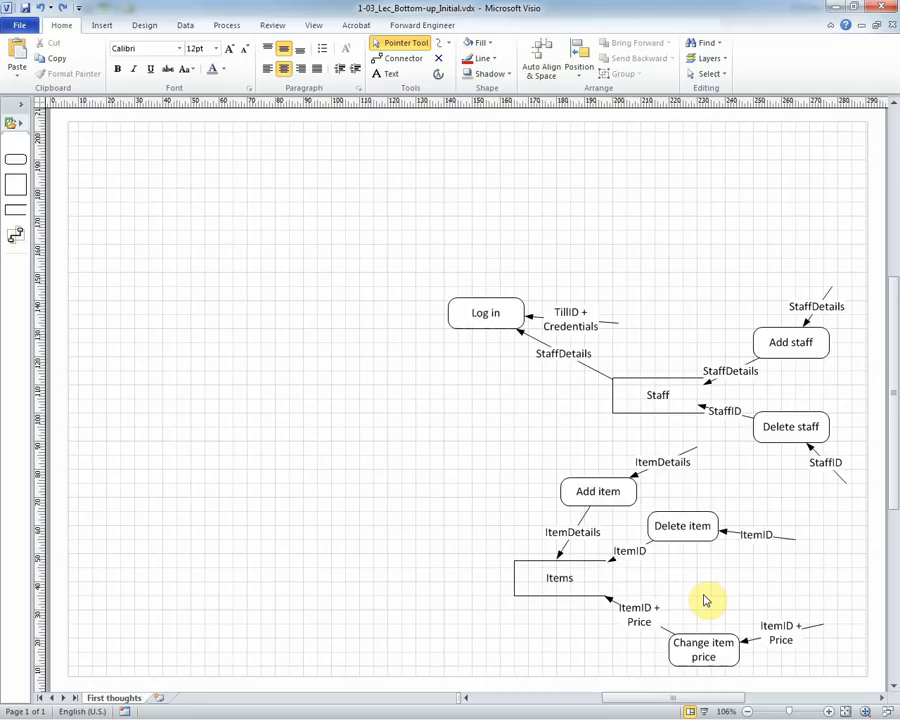
Step: Draw Log out with TillID and LogoutAck flows, writing TillID + NoOne to CurrentUser
left_click(570, 318)
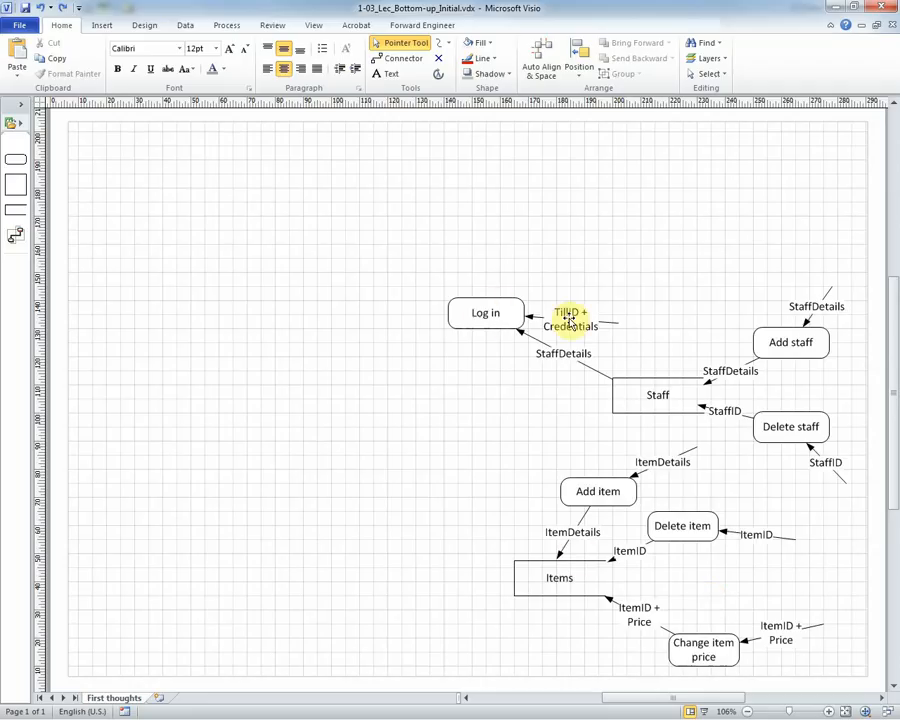
left_click(570, 318)
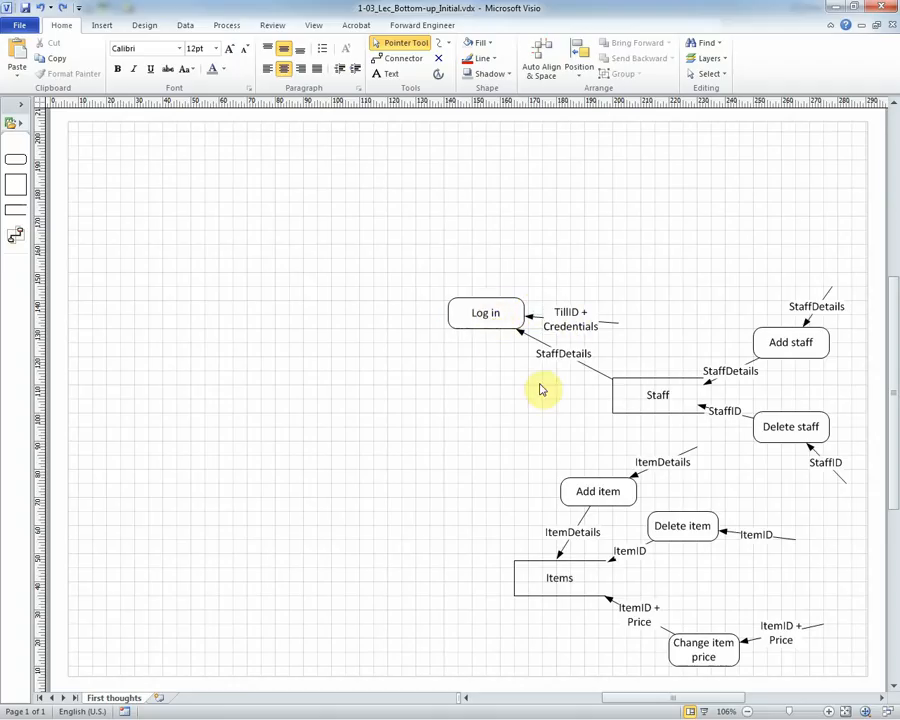
mouse_move(650, 393)
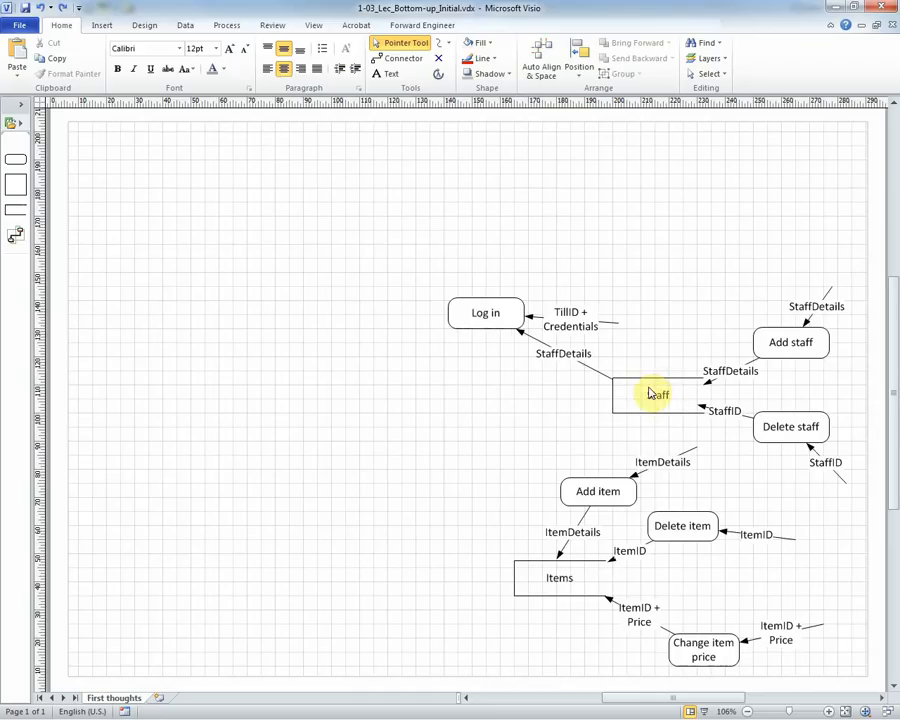
left_click(657, 394)
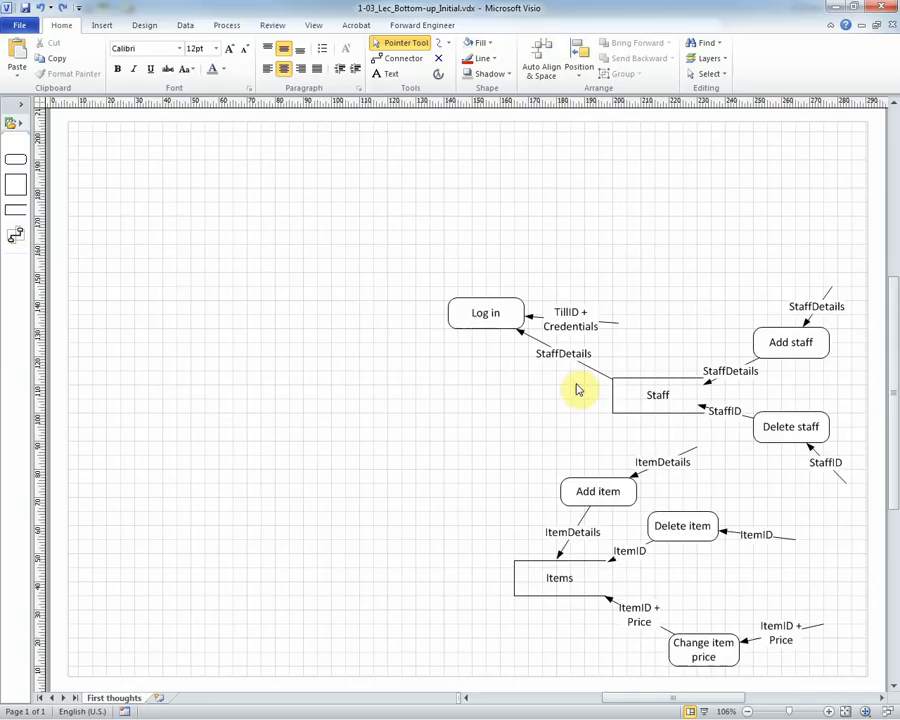
mouse_move(570, 330)
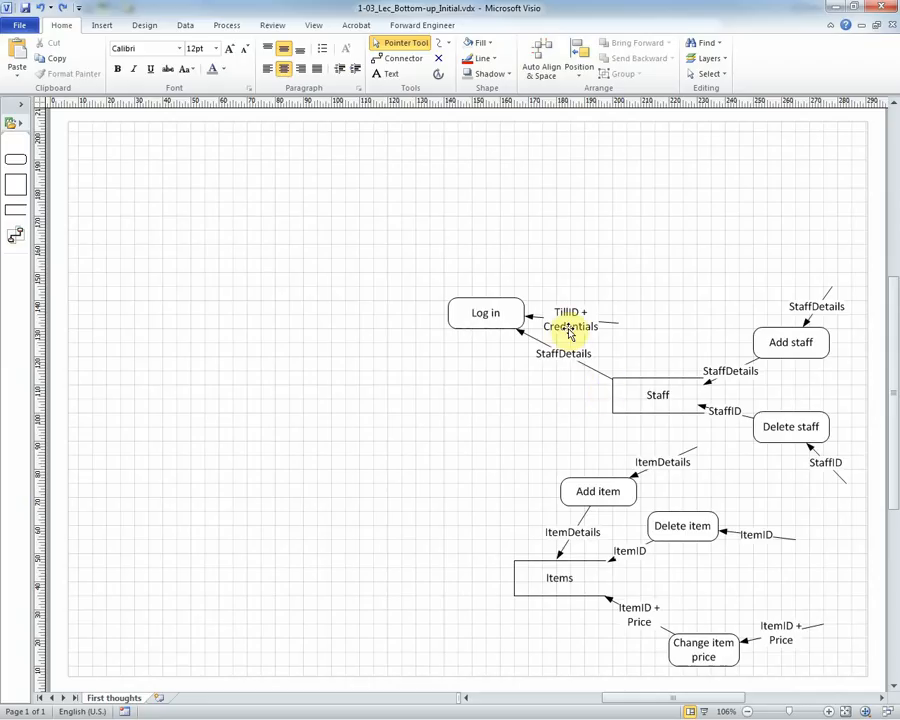
mouse_move(528, 347)
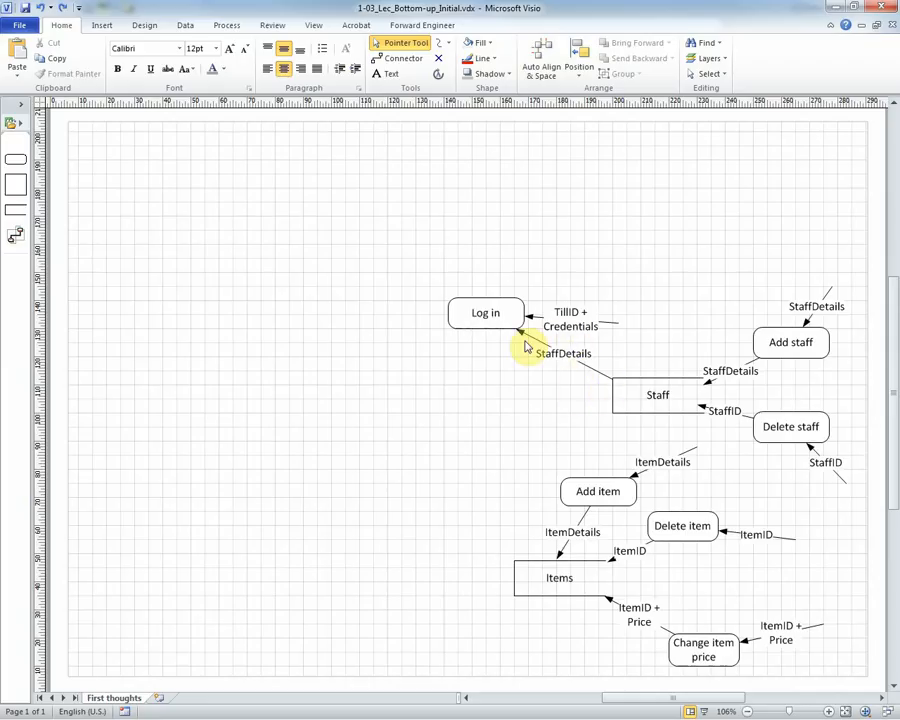
left_click(485, 313)
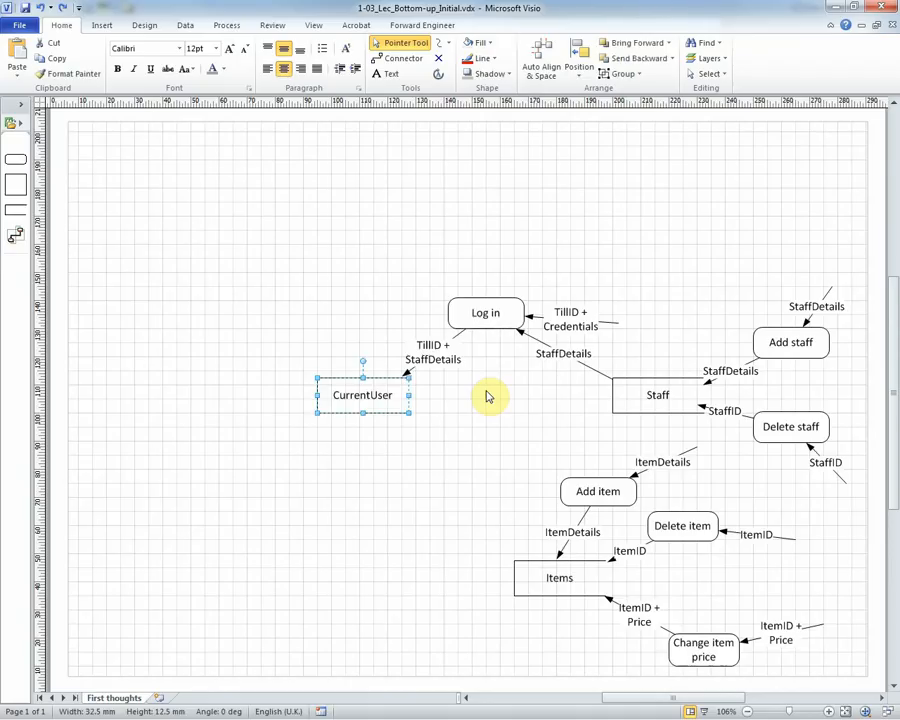
left_click(490, 395)
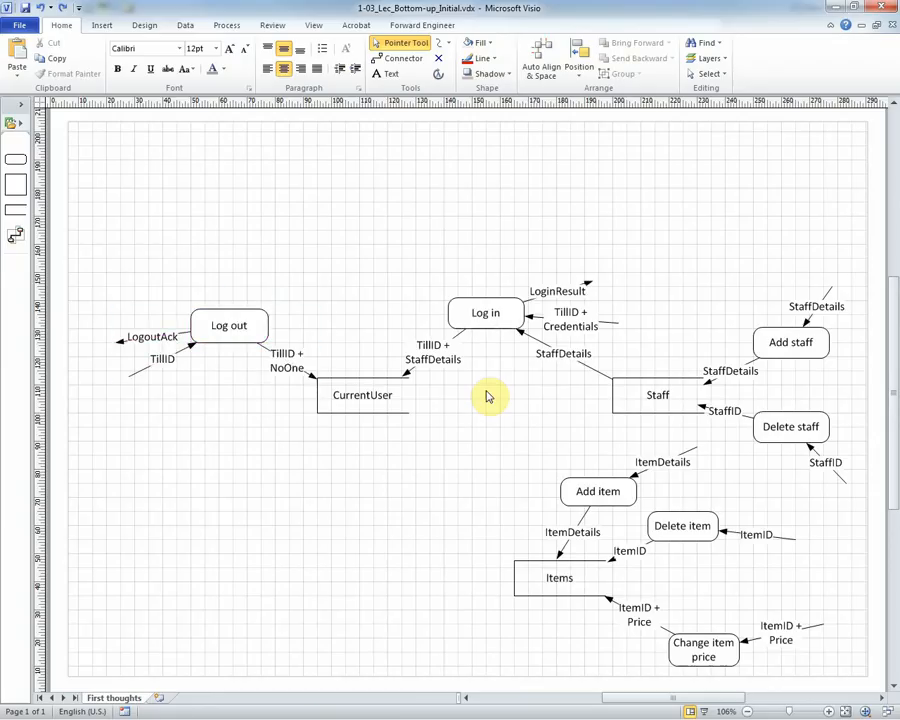
mouse_move(163, 360)
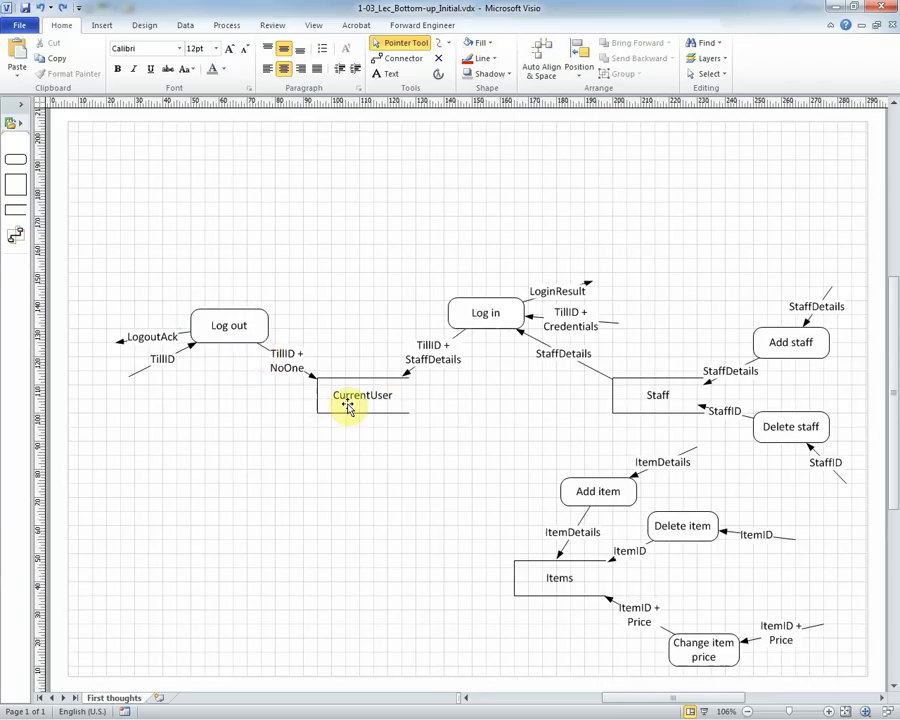
mouse_move(347, 410)
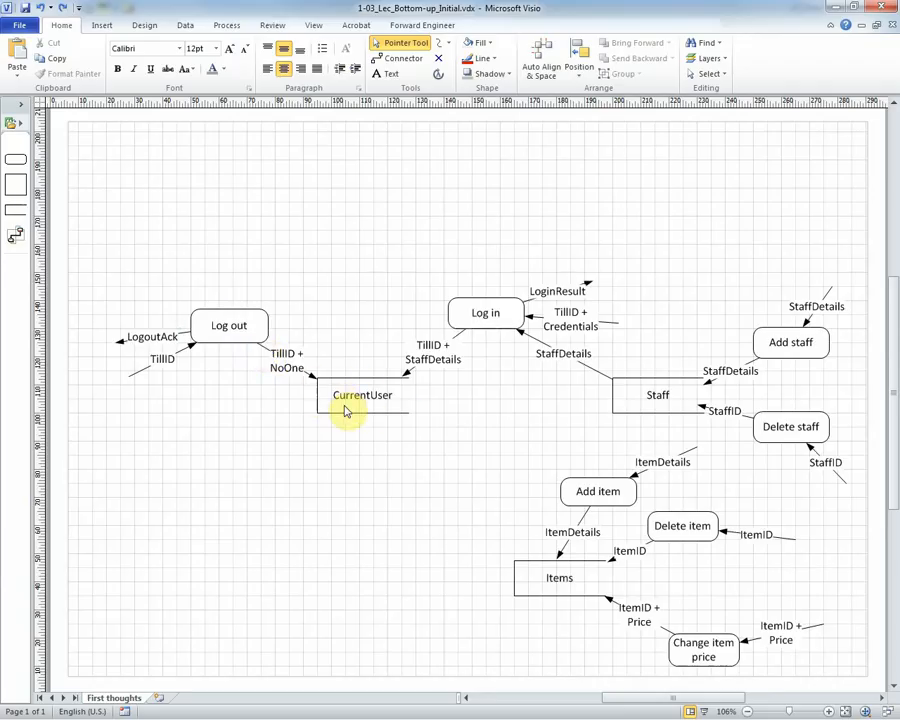
left_click(362, 394)
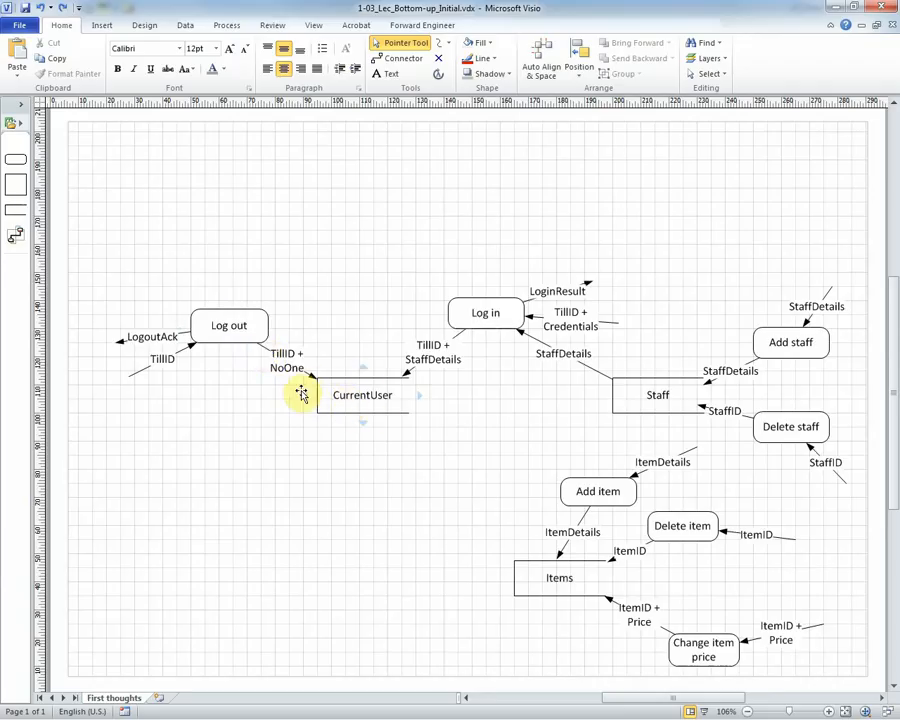
left_click(229, 325)
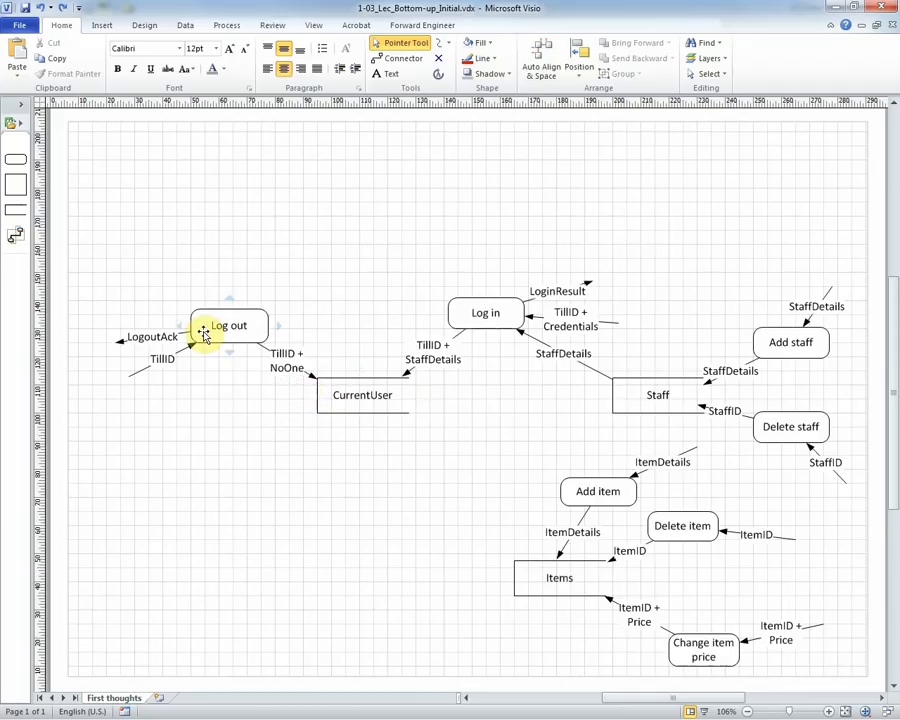
mouse_move(185, 284)
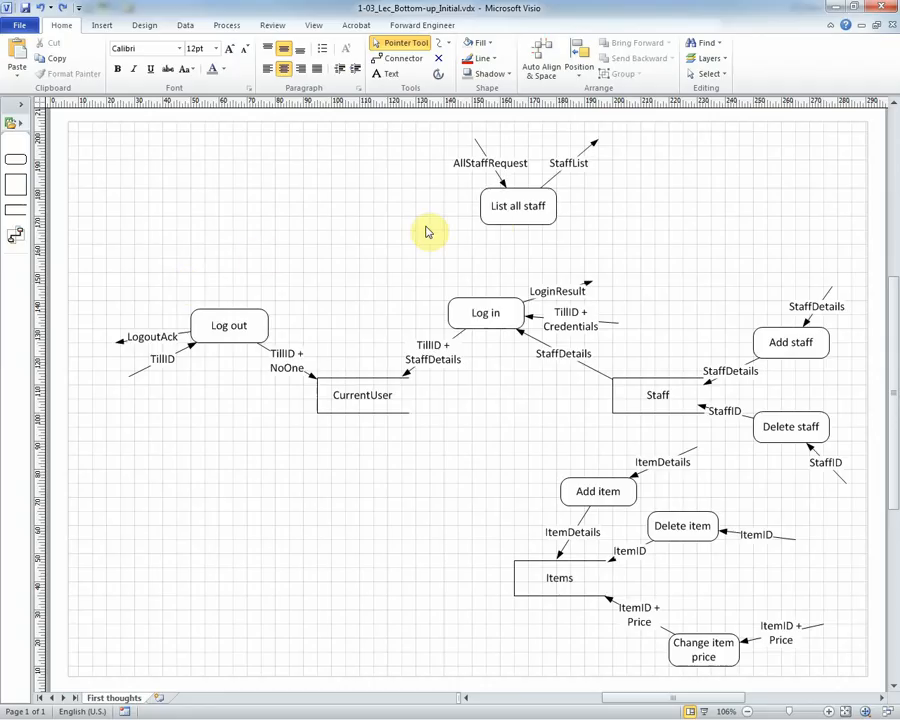
Step: Add List all staff with AllStaffRequest in, StaffList out and StaffDetails from Staff
left_click(517, 206)
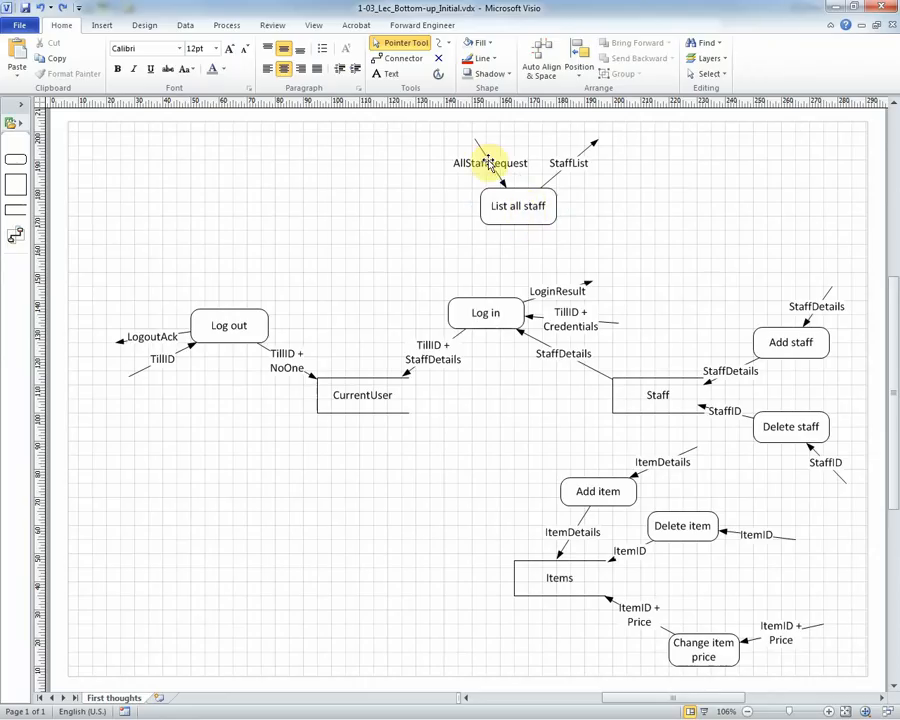
left_click(517, 206)
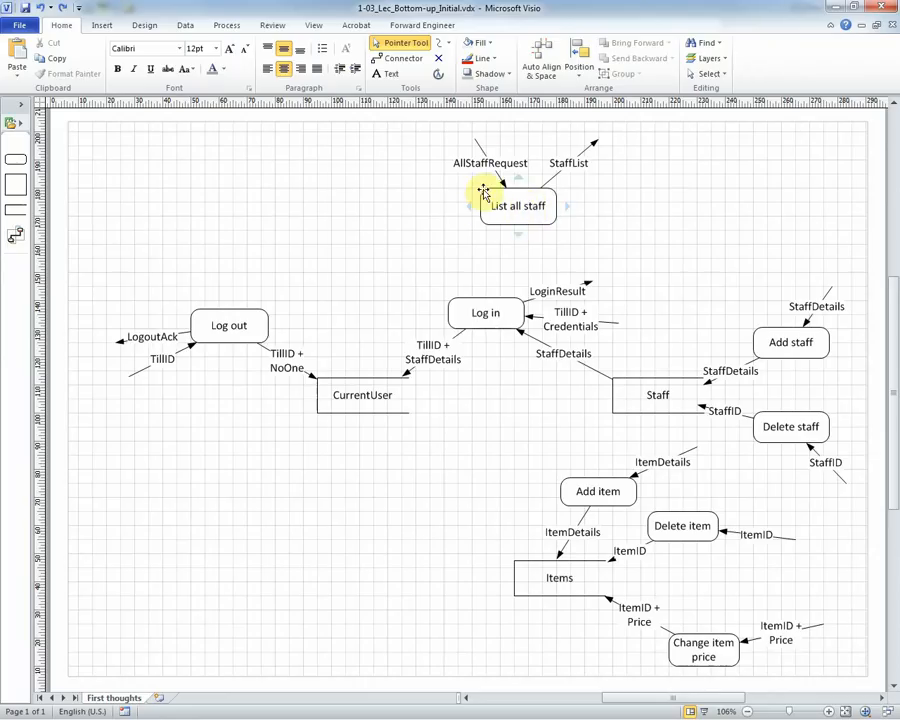
mouse_move(548, 185)
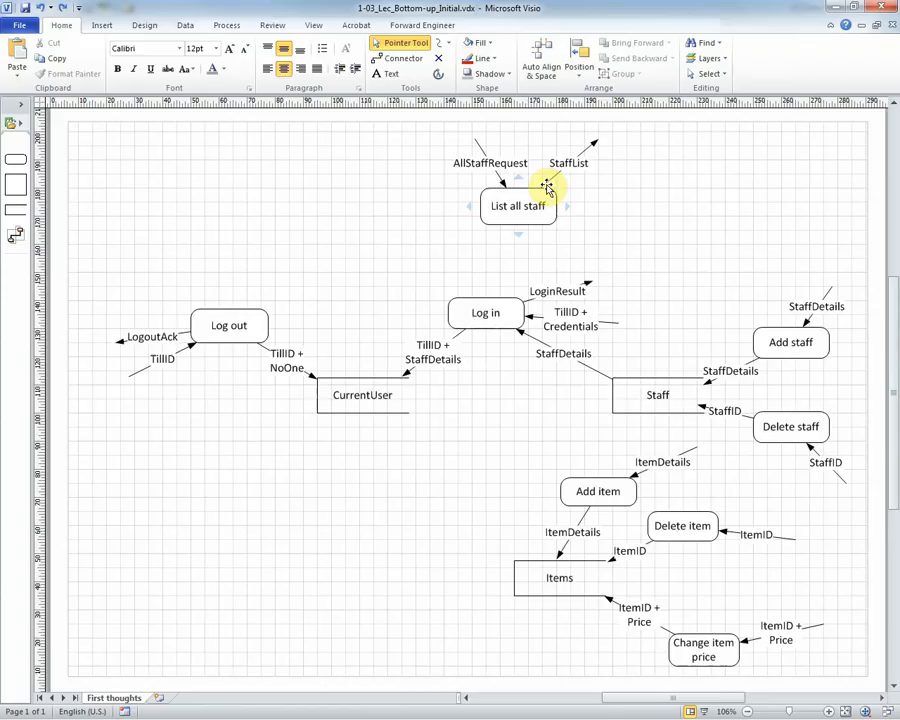
mouse_move(616, 199)
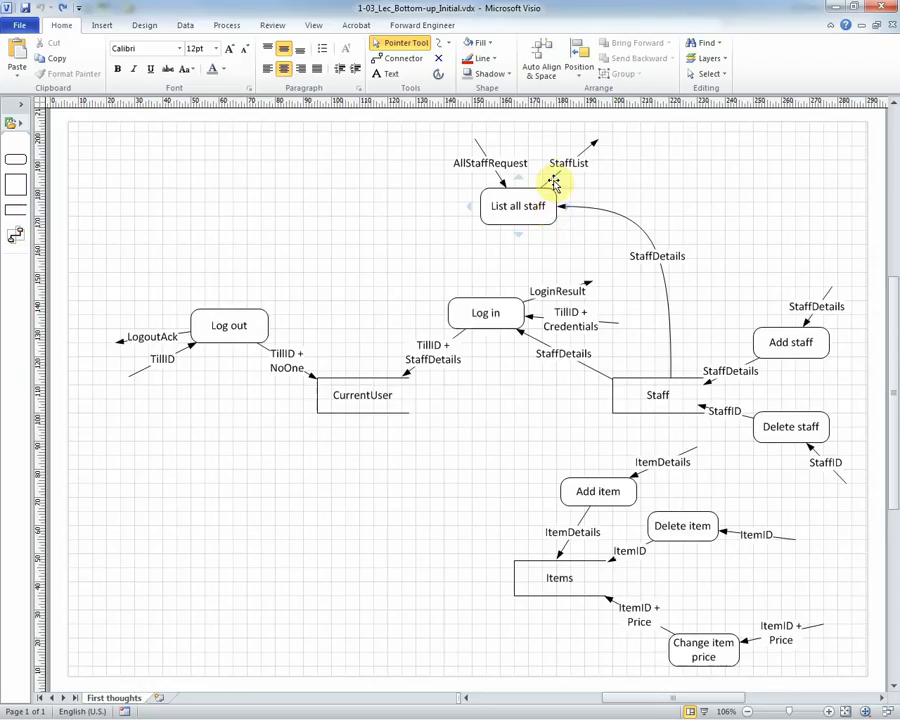
mouse_move(620, 145)
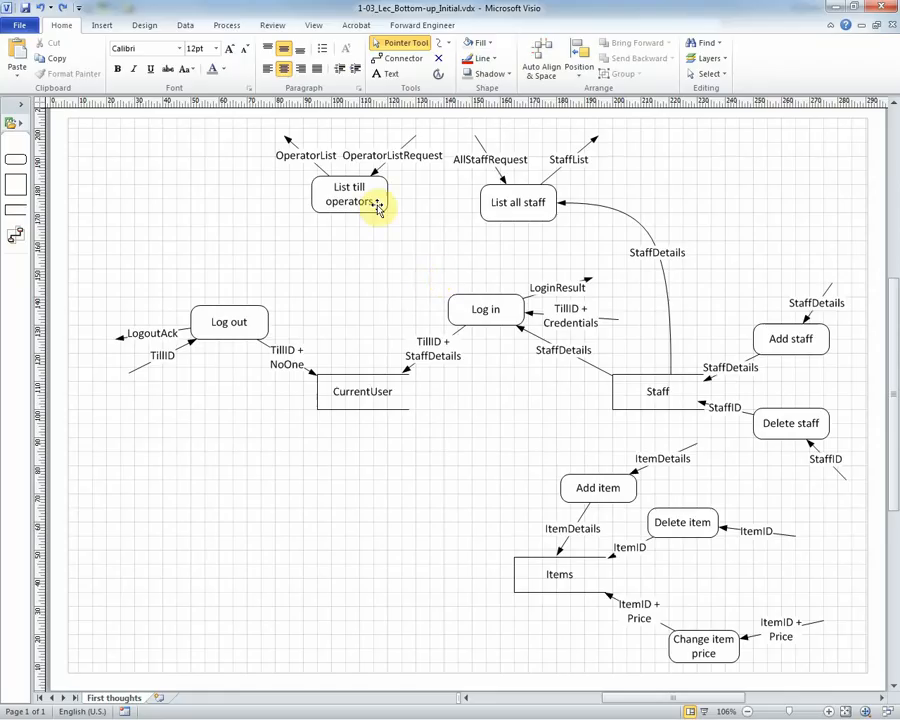
Step: Add List till operators with OperatorListRequest/OperatorList, fed TillID + StaffDetails from CurrentUser
left_click(349, 194)
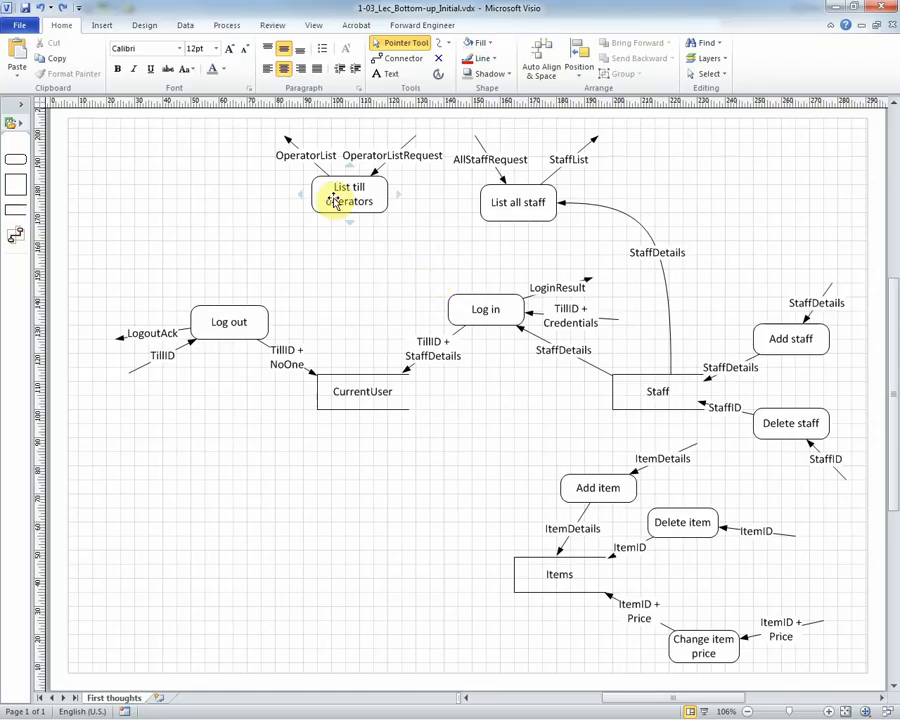
left_click(379, 262)
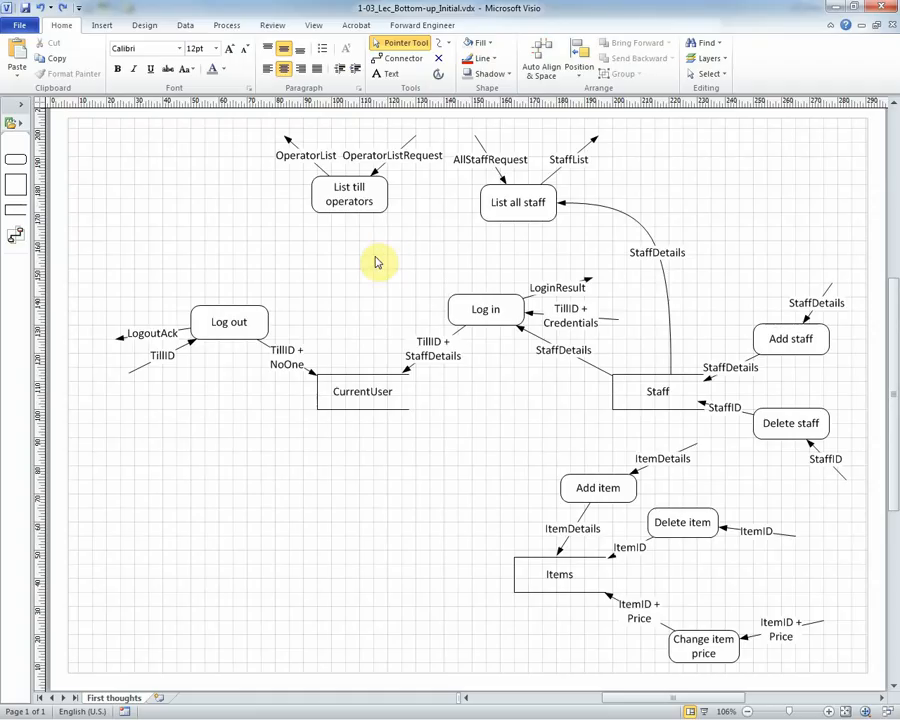
left_click(349, 194)
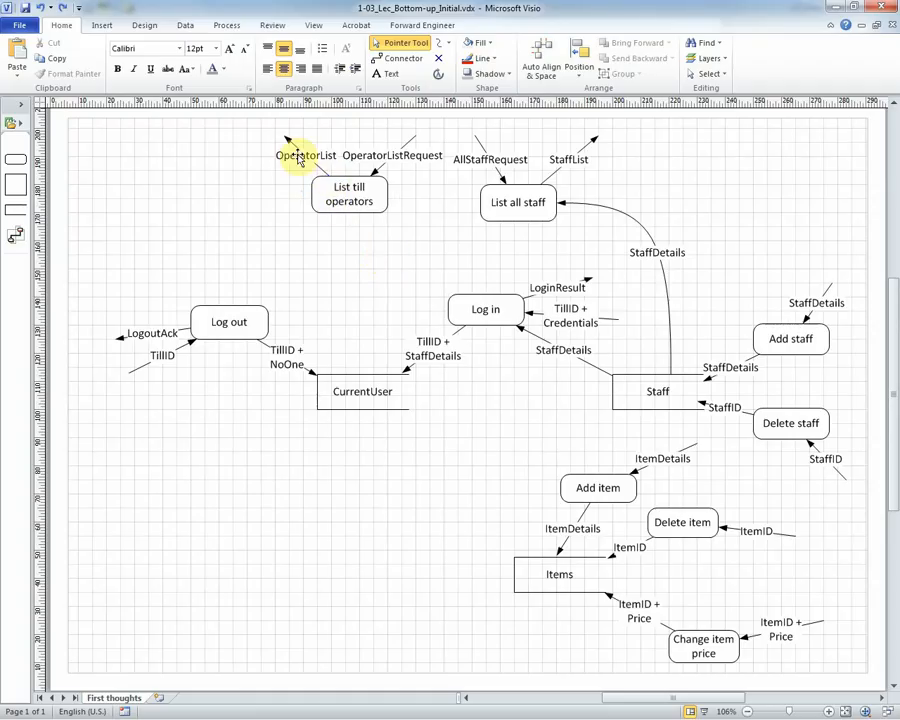
mouse_move(394, 264)
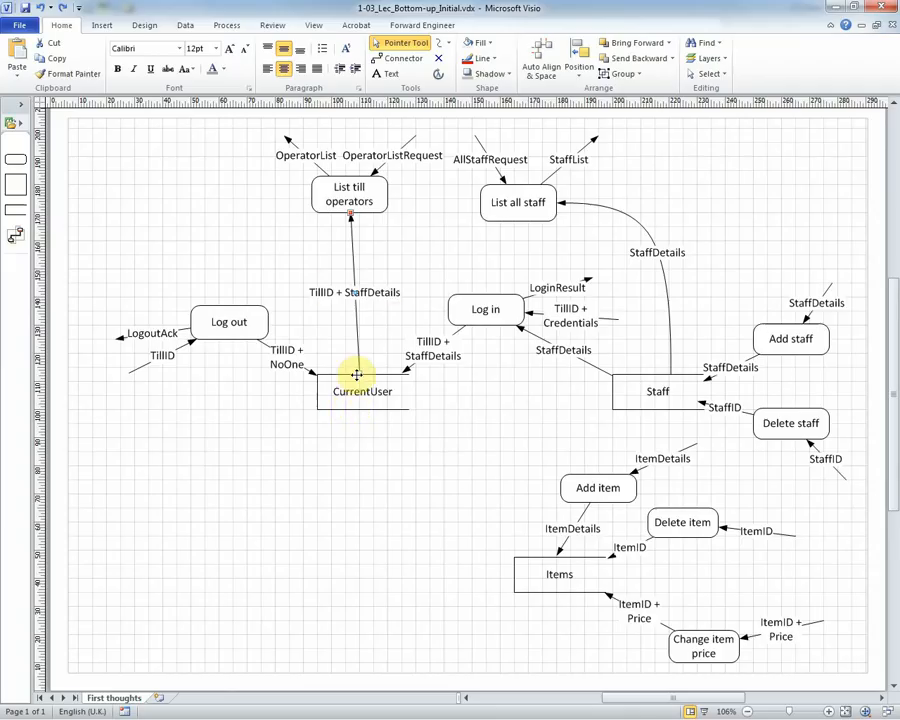
left_click(349, 194)
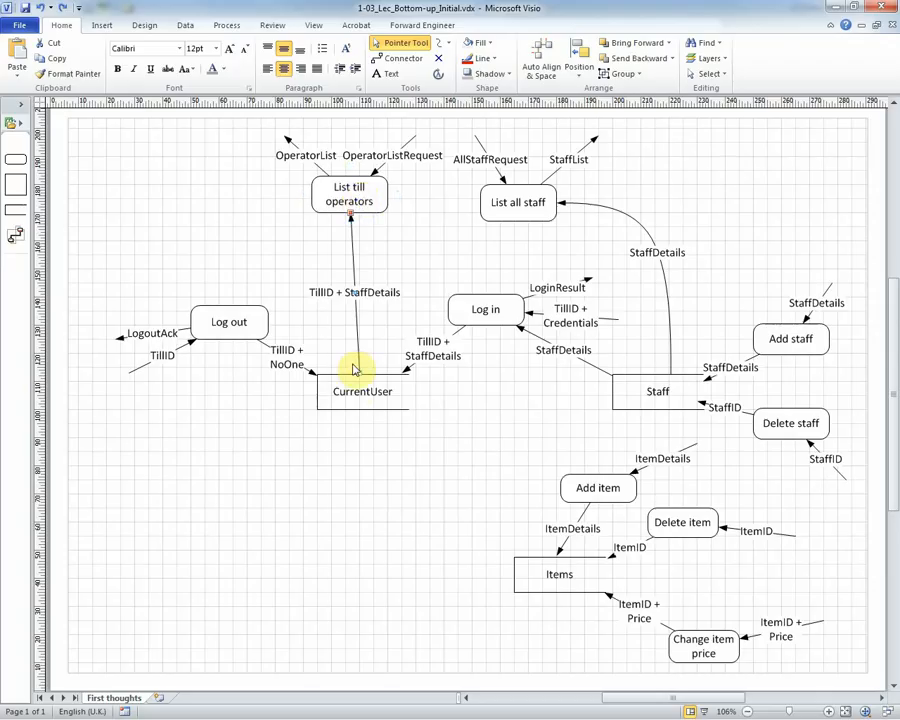
left_click(348, 194)
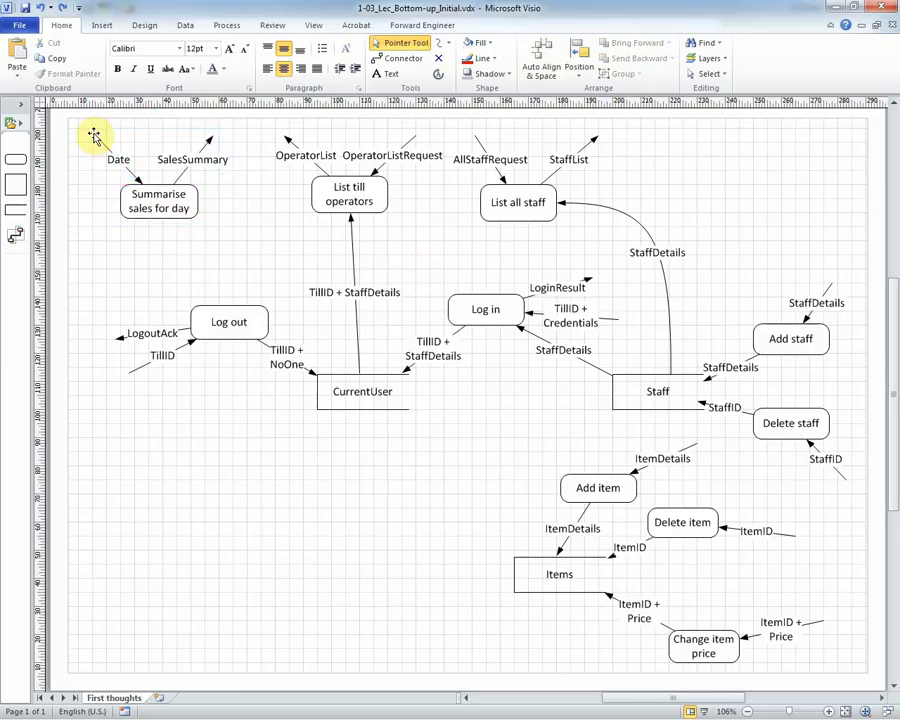
Step: Place Summarise sales for day with a Date flow in and SalesSummary out
left_click(157, 201)
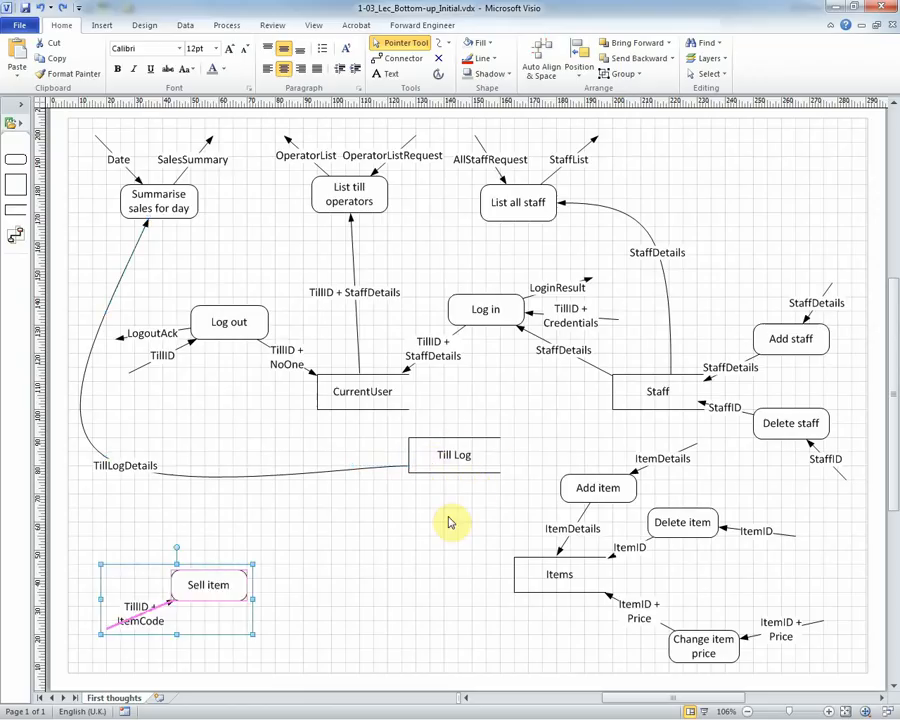
Step: Link Sell item to Items via ItemDetails and to Till Log via TillID + ItemSold
left_click(260, 600)
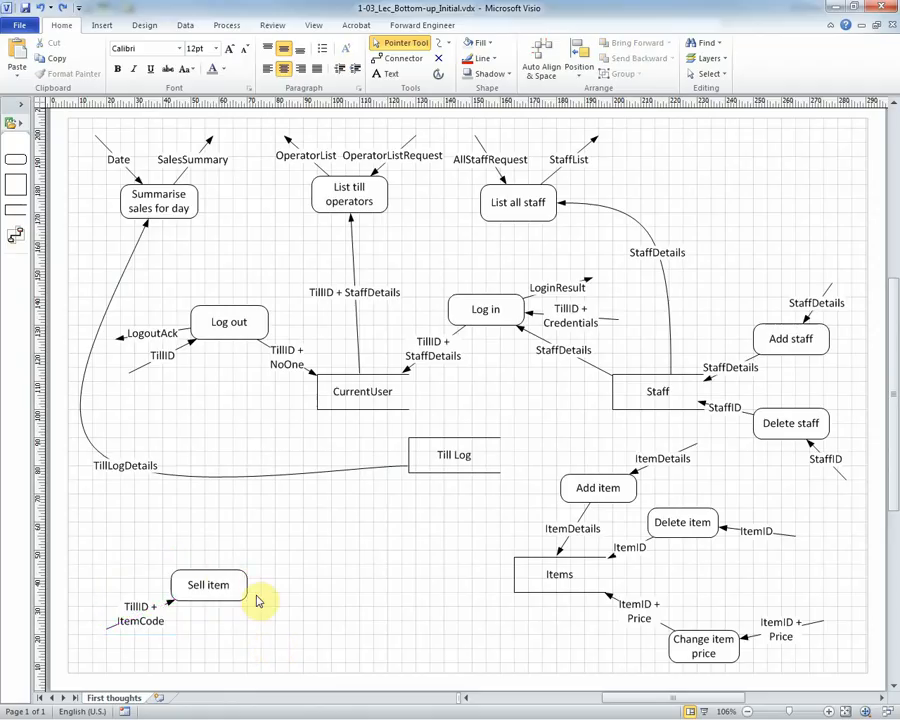
left_click(208, 584)
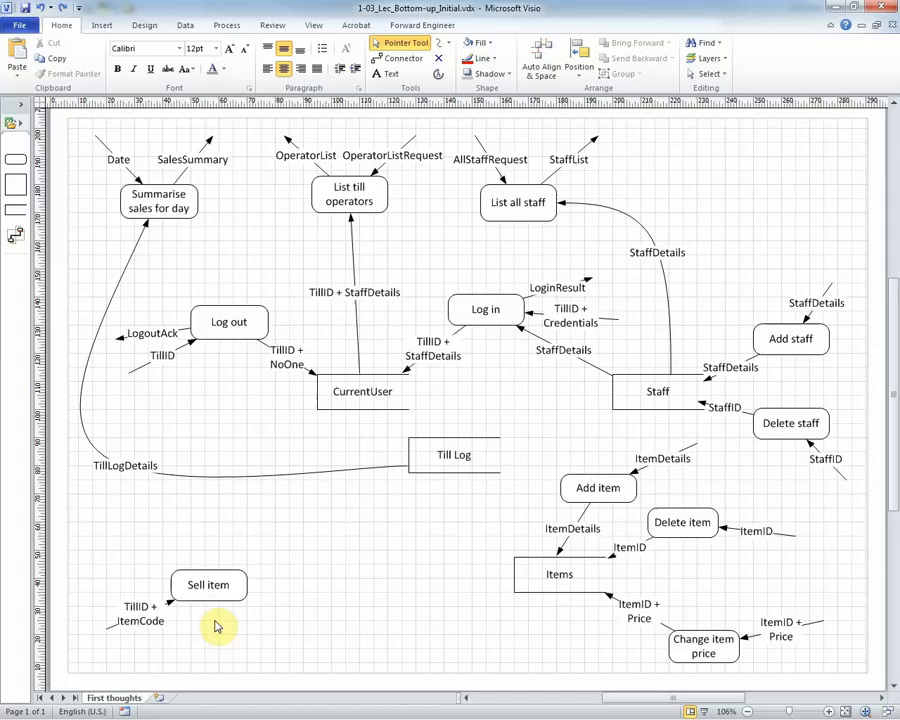
left_click(208, 585)
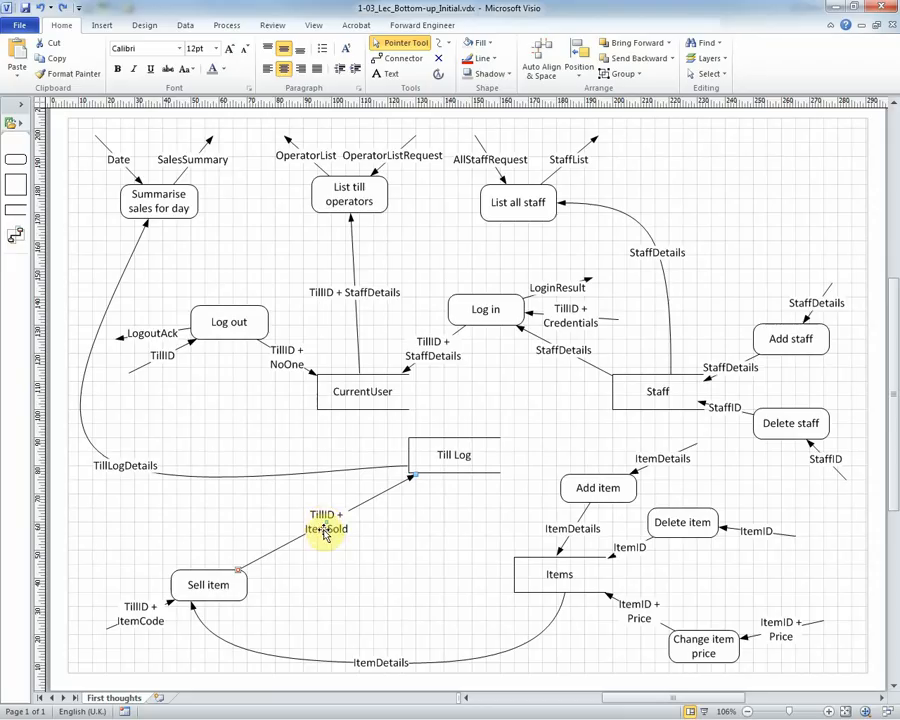
left_click(454, 455)
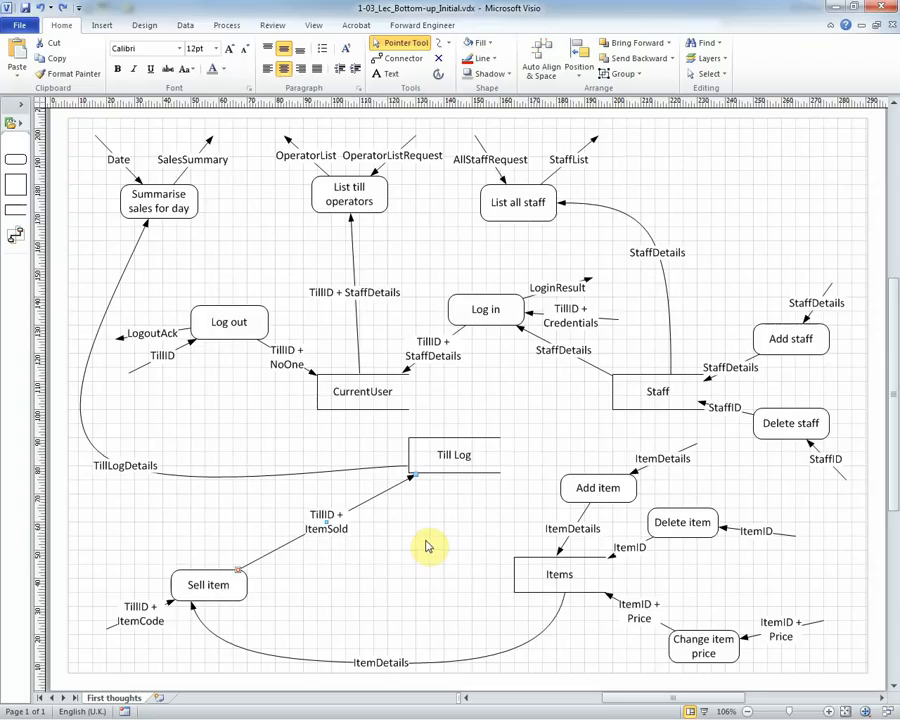
mouse_move(170, 242)
type("Record payment")
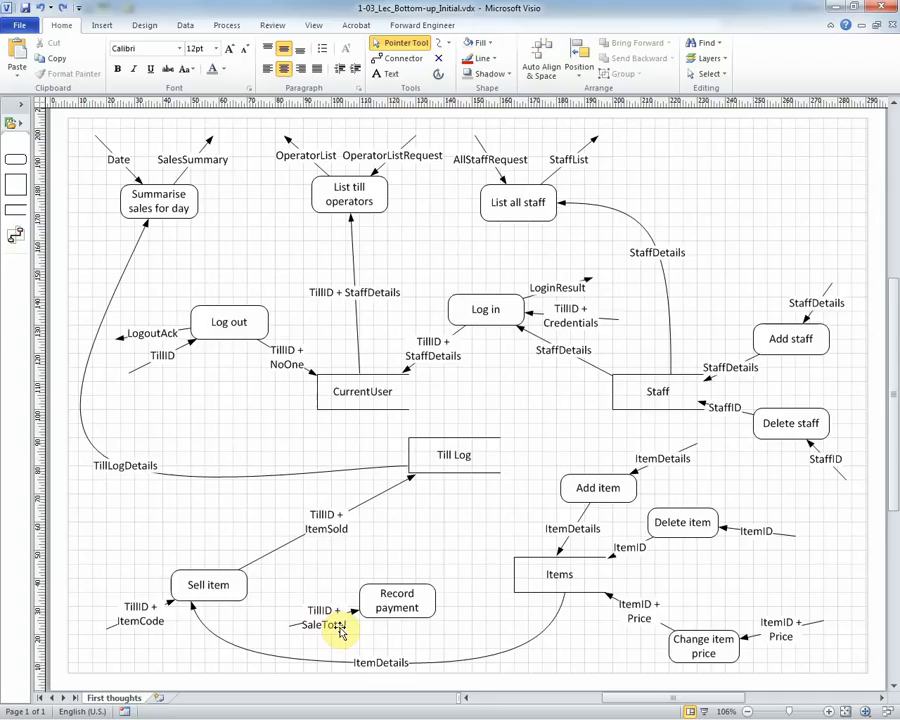
Step: Connect Record payment to Till Log with a TillID + SaleTotal + PaymentMethod flow
left_click(397, 601)
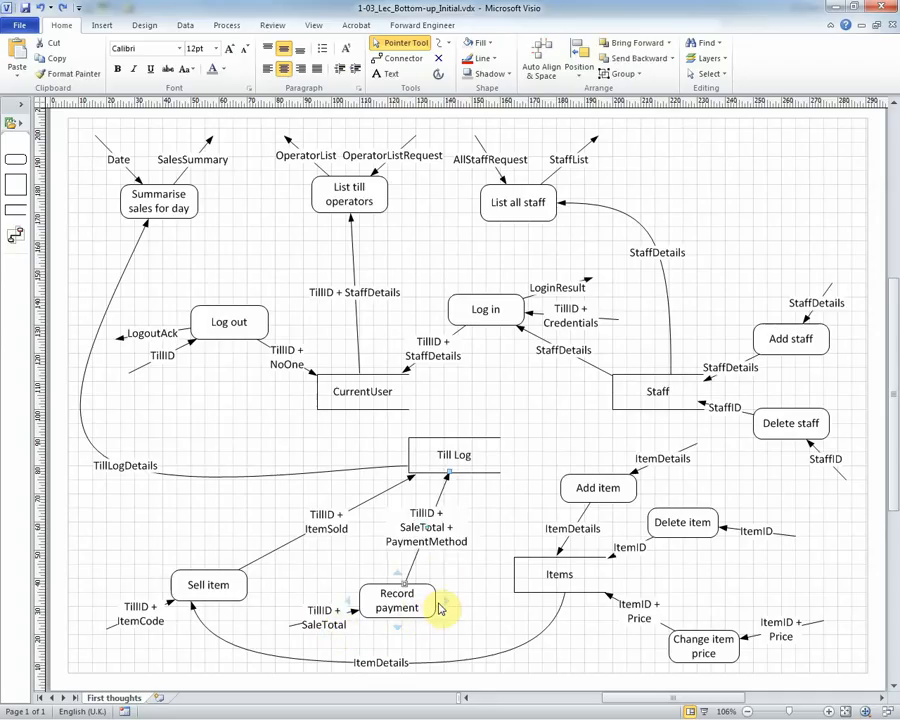
mouse_move(415, 535)
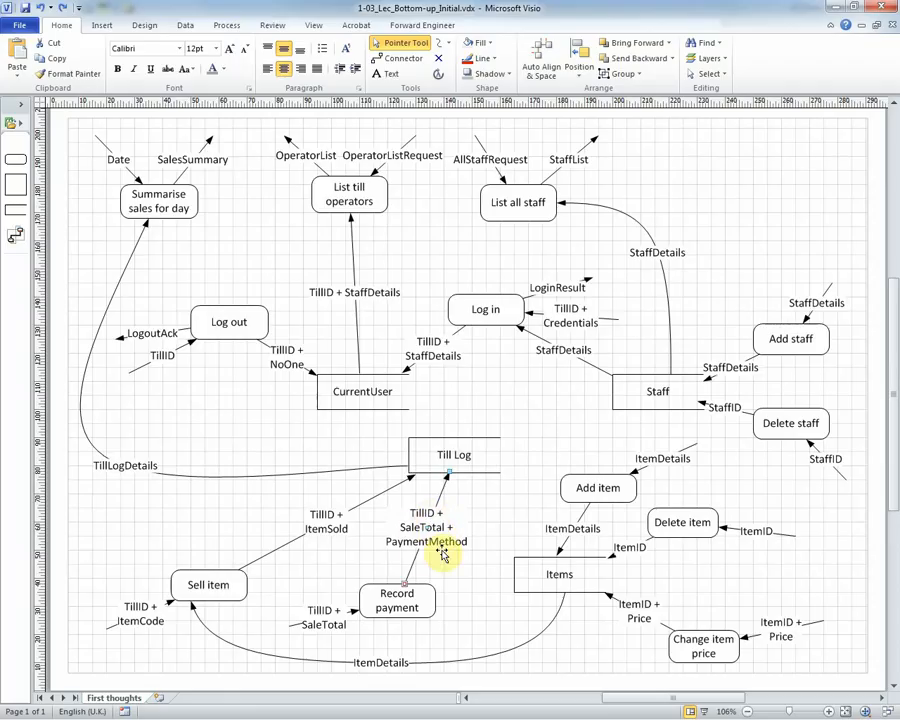
left_click(454, 455)
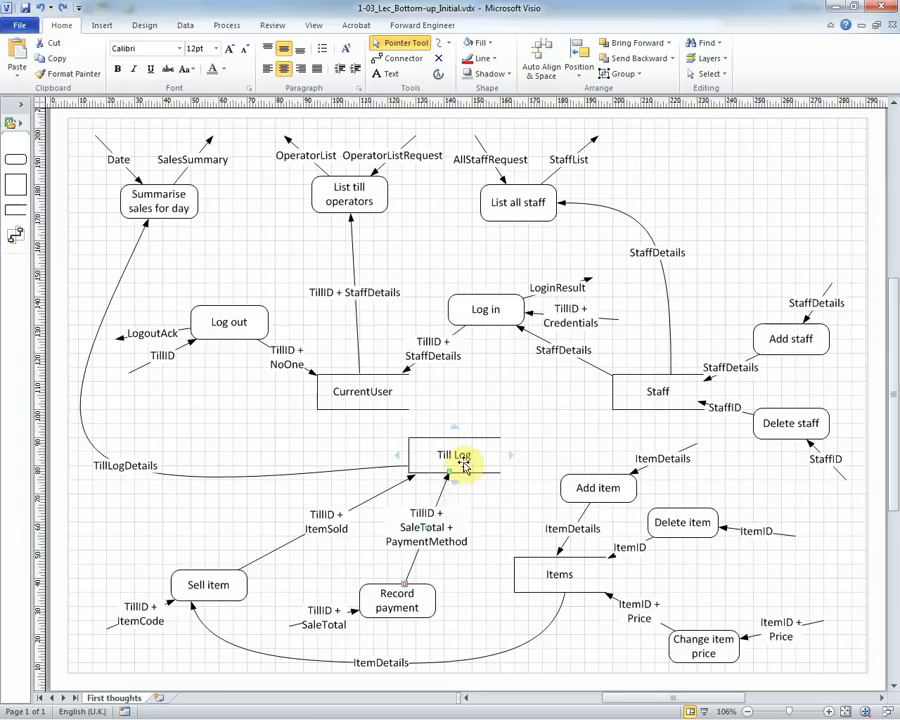
mouse_move(547, 446)
type("LoginSummary")
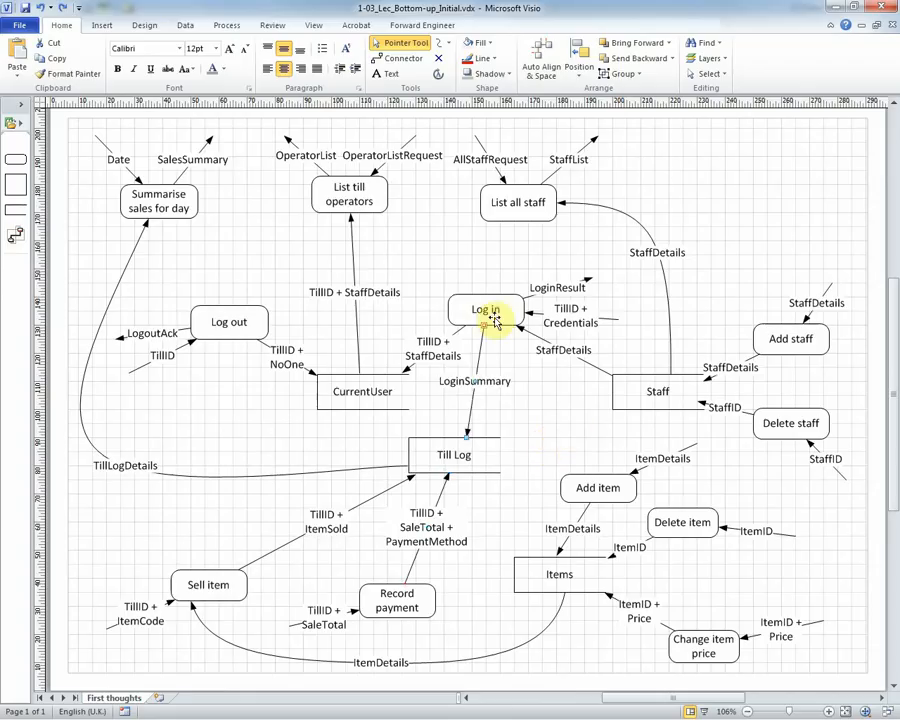
mouse_move(488, 411)
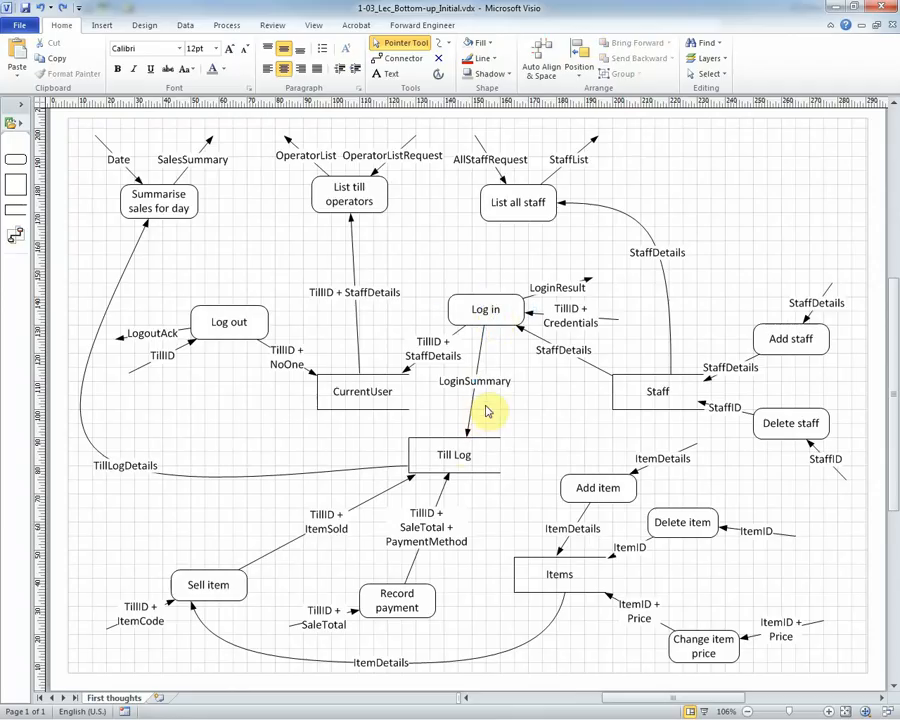
Step: Connect Log in and Log out to Till Log with LoginSummary and LogoutSummary flows
left_click(454, 454)
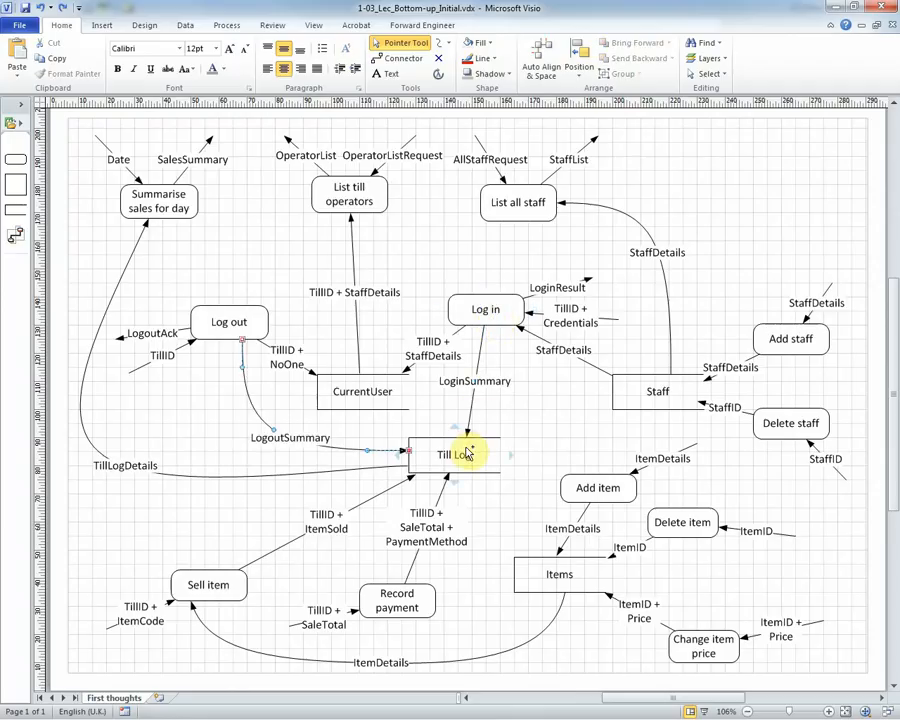
left_click(365, 450)
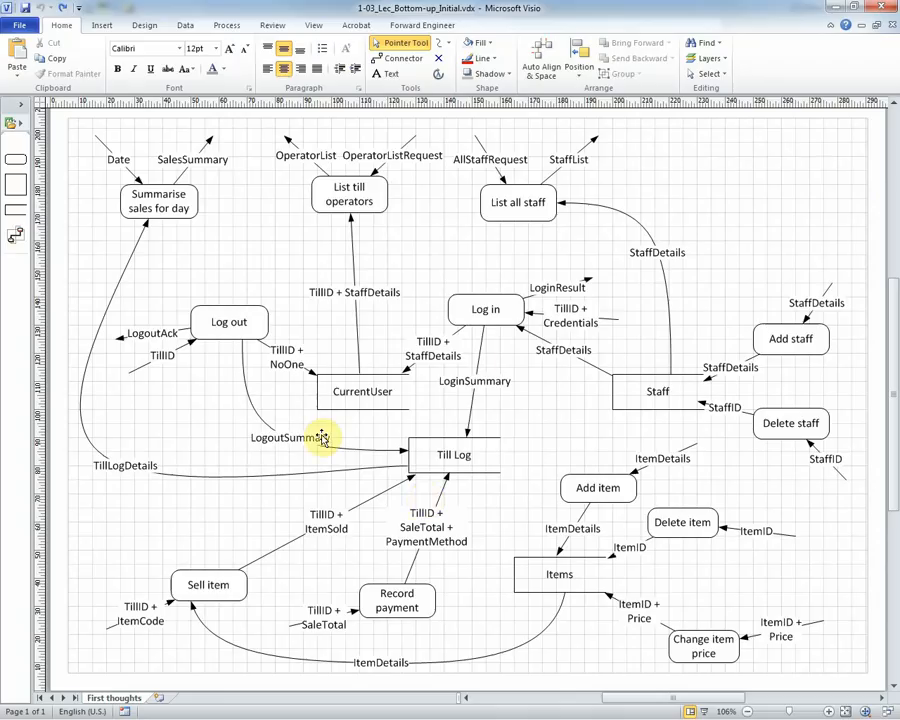
mouse_move(315, 438)
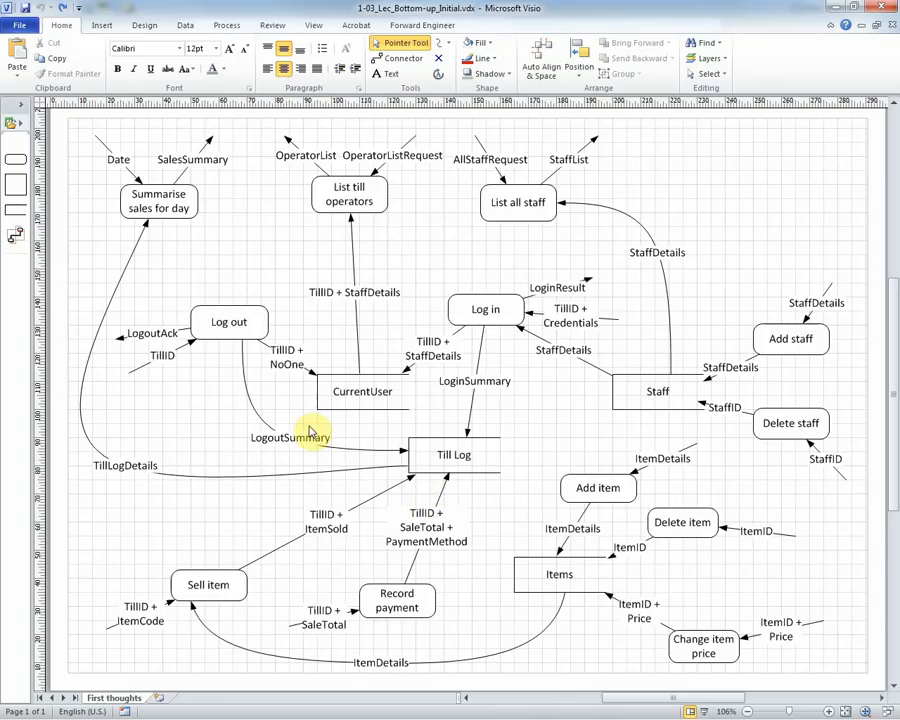